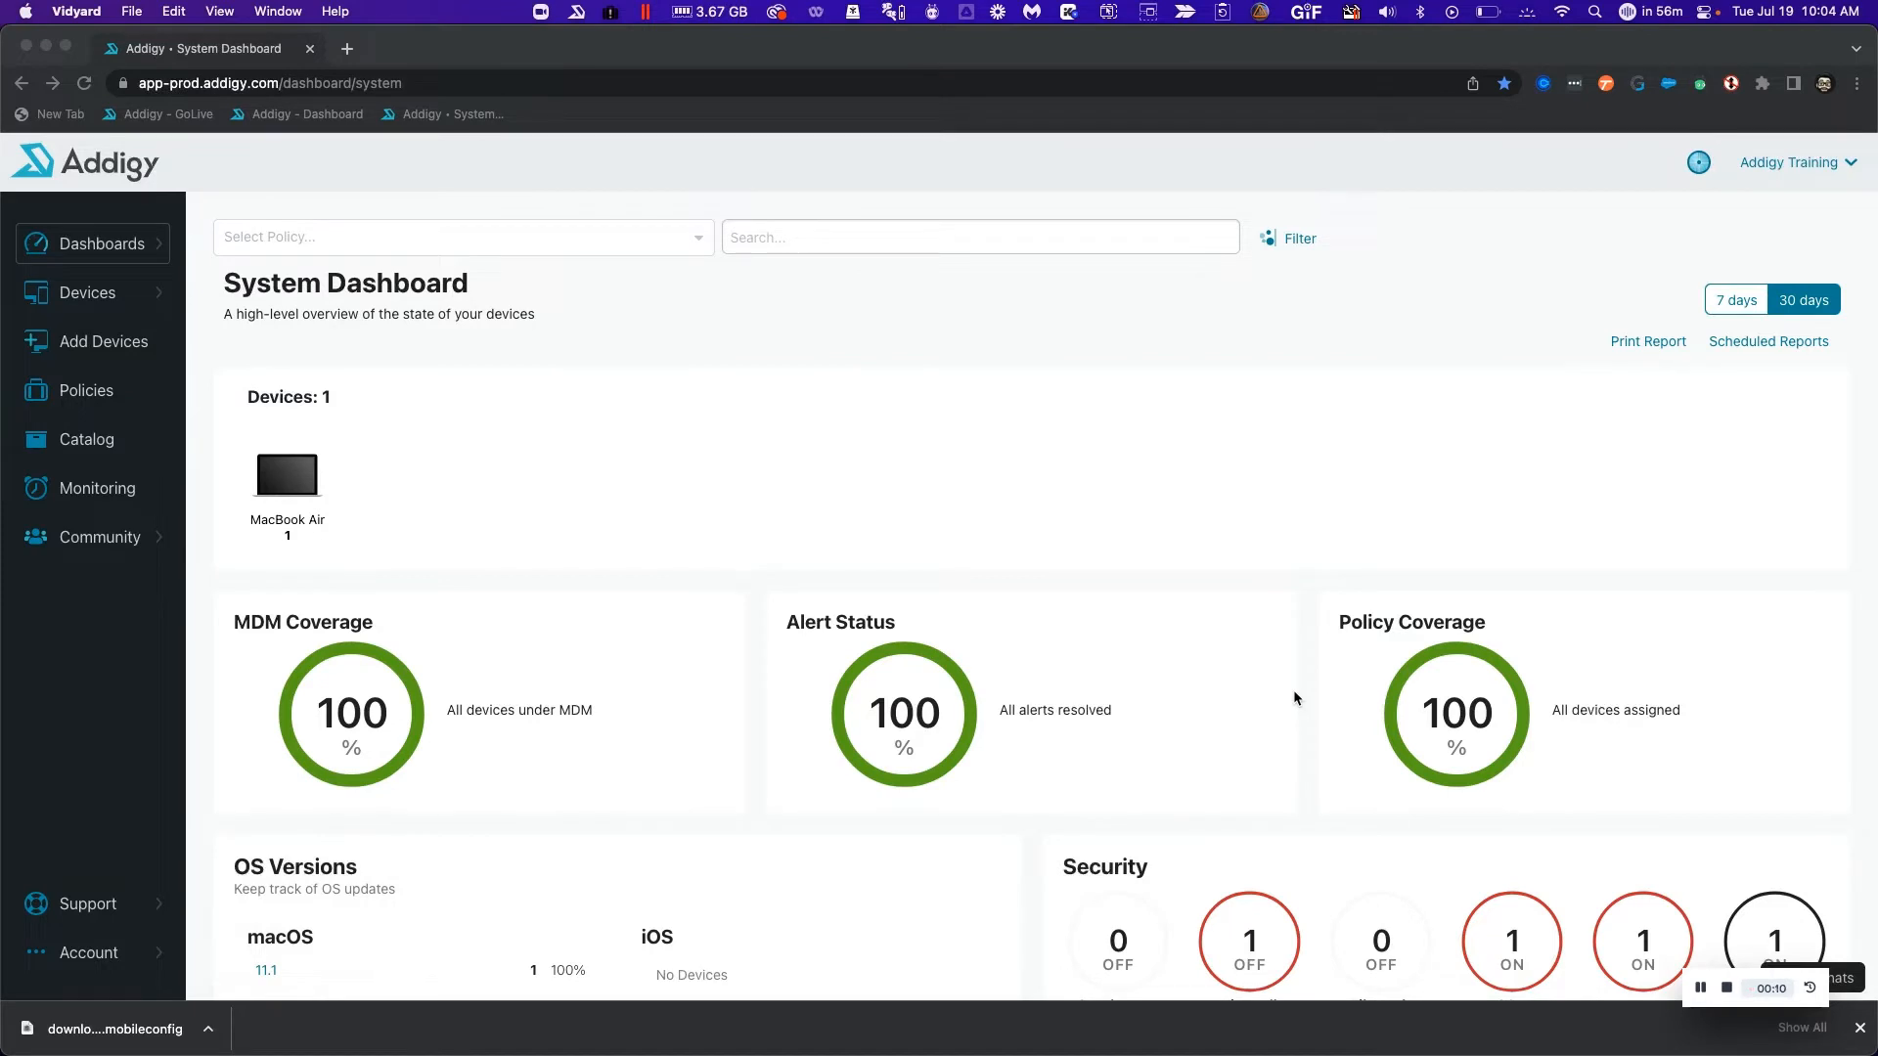
mouse_move(1238, 666)
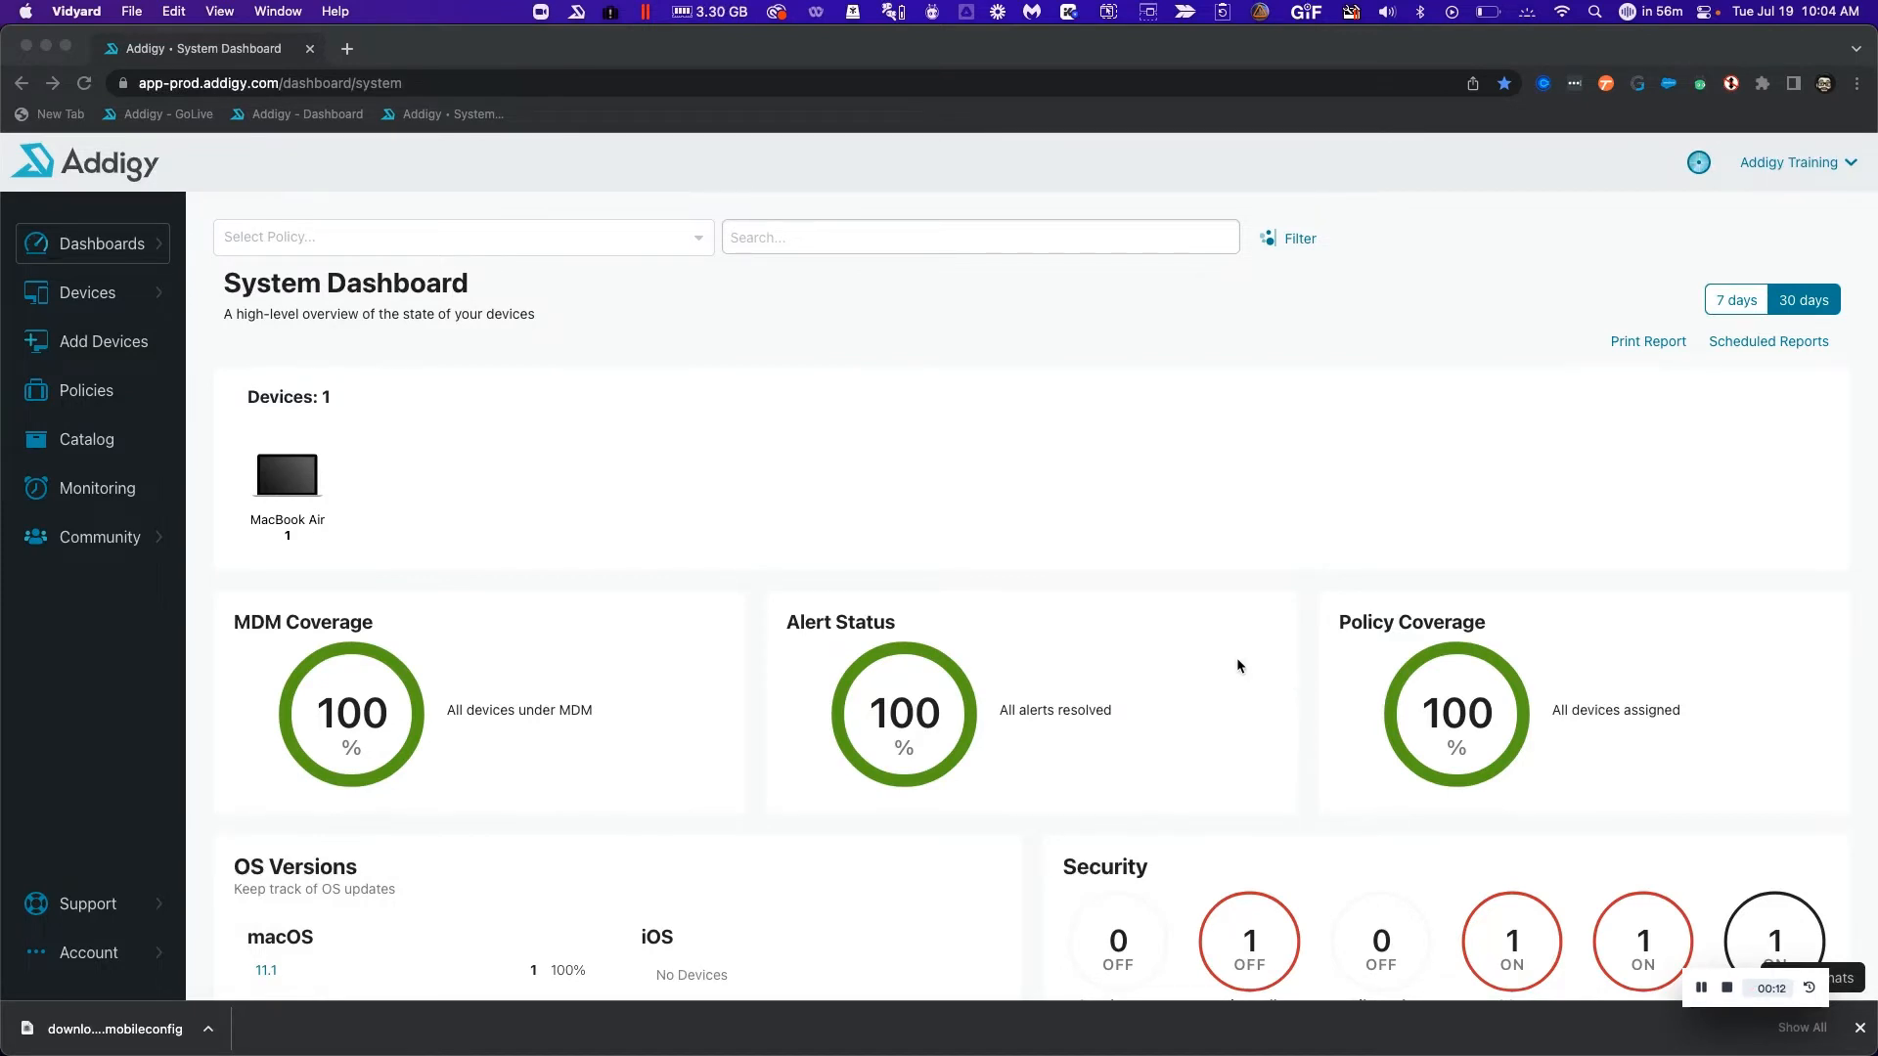
mouse_move(713, 537)
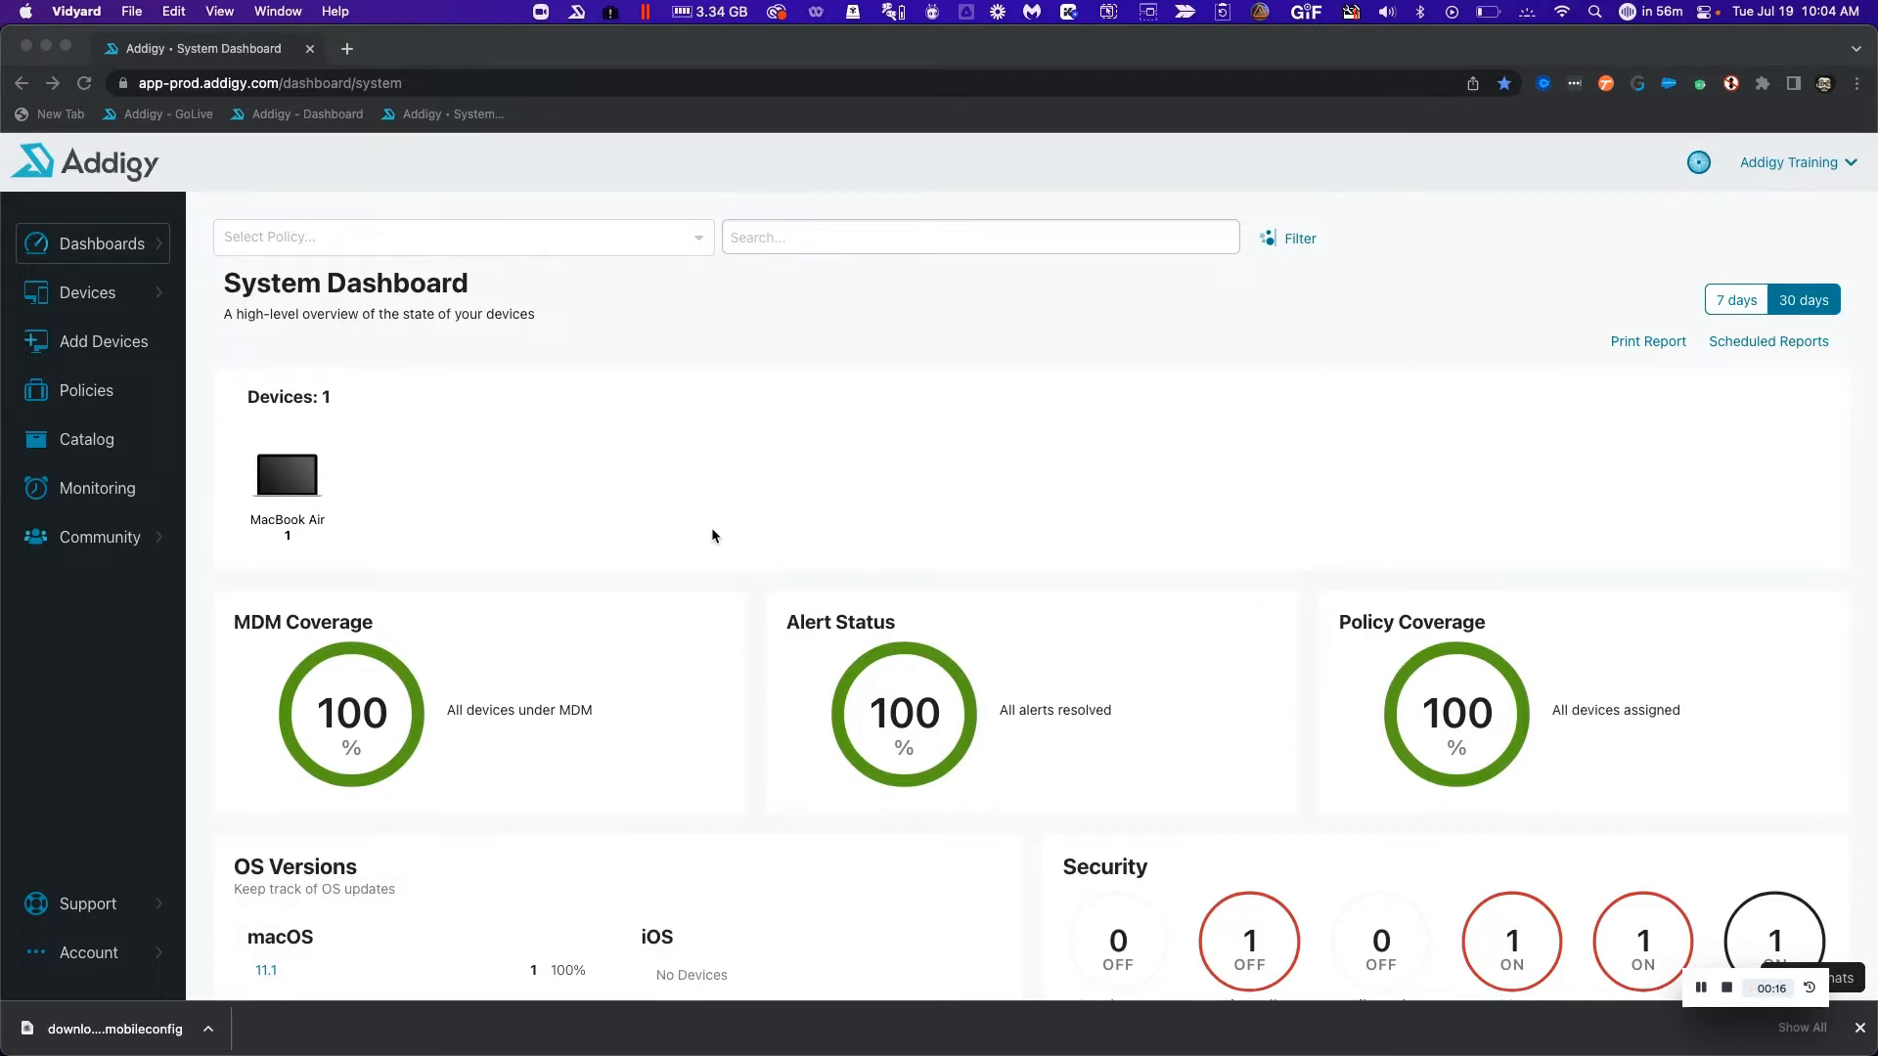
mouse_move(130, 442)
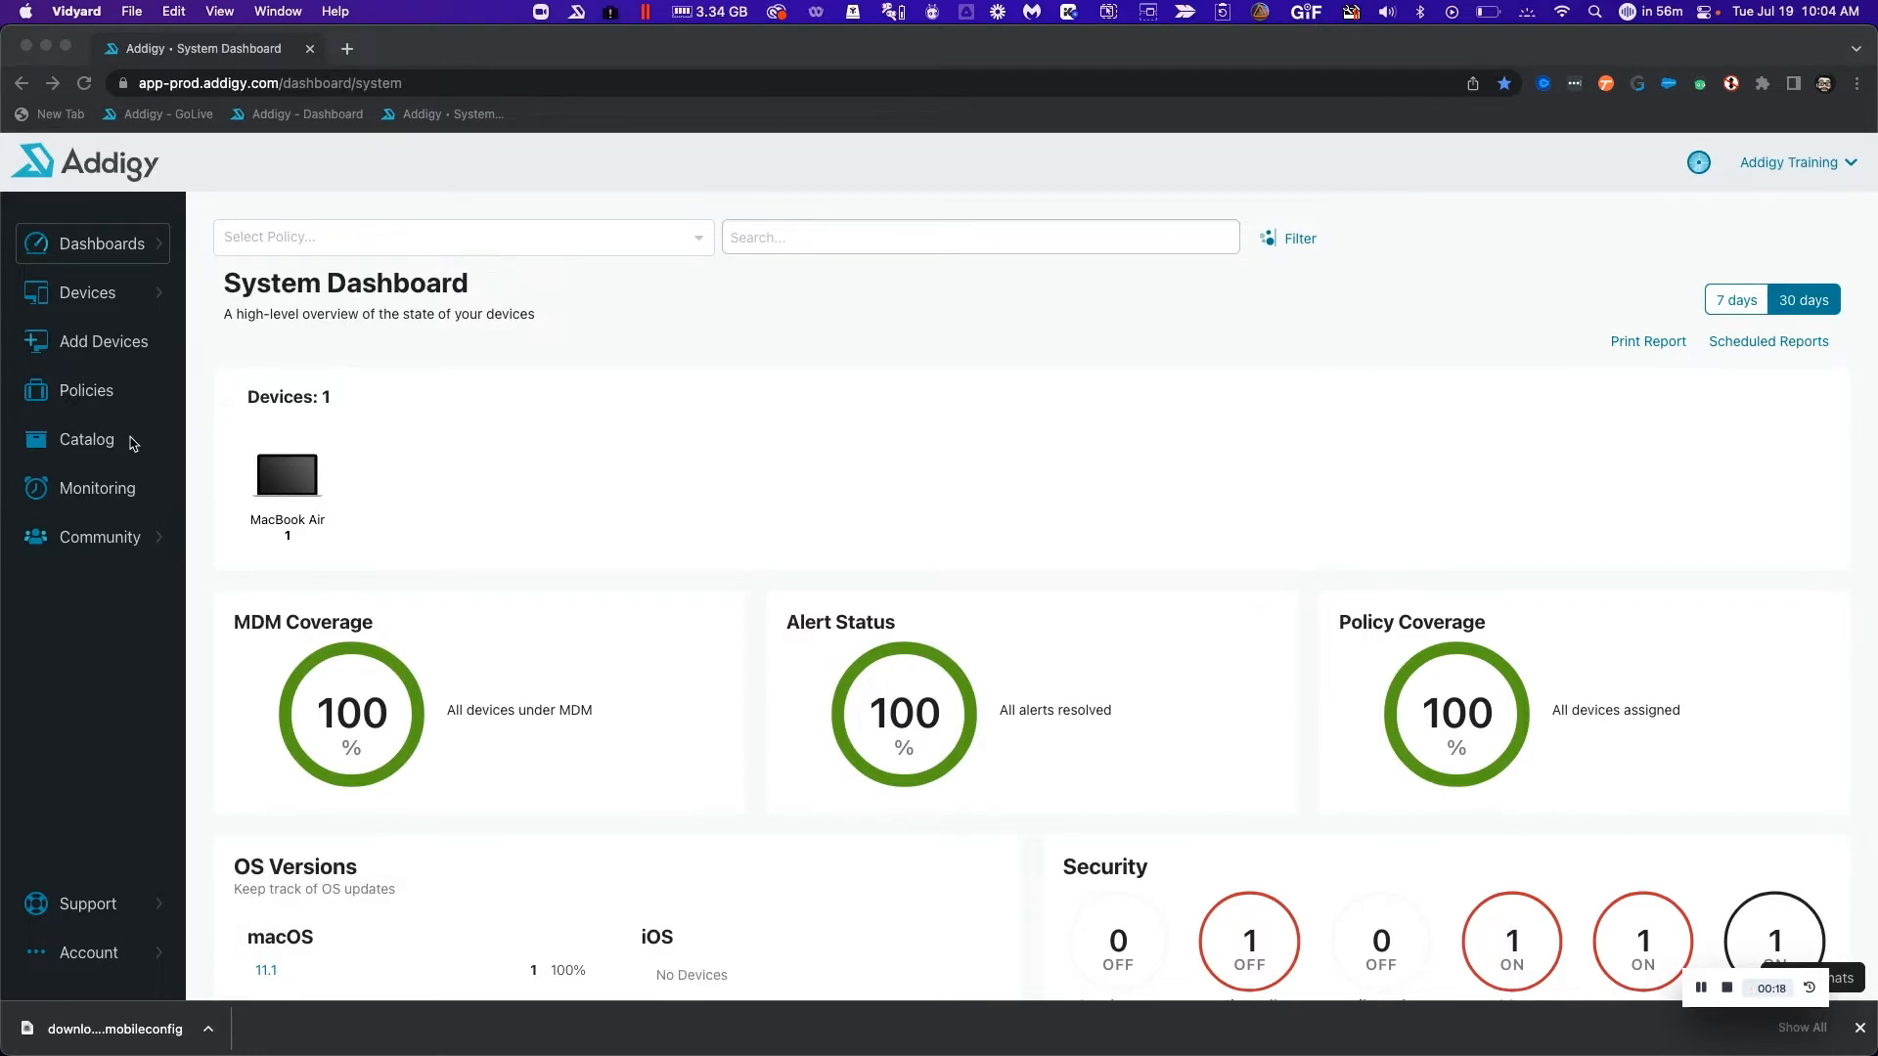
- Open the Addigy policy from the Policies list to view its enrollment profile
click(85, 390)
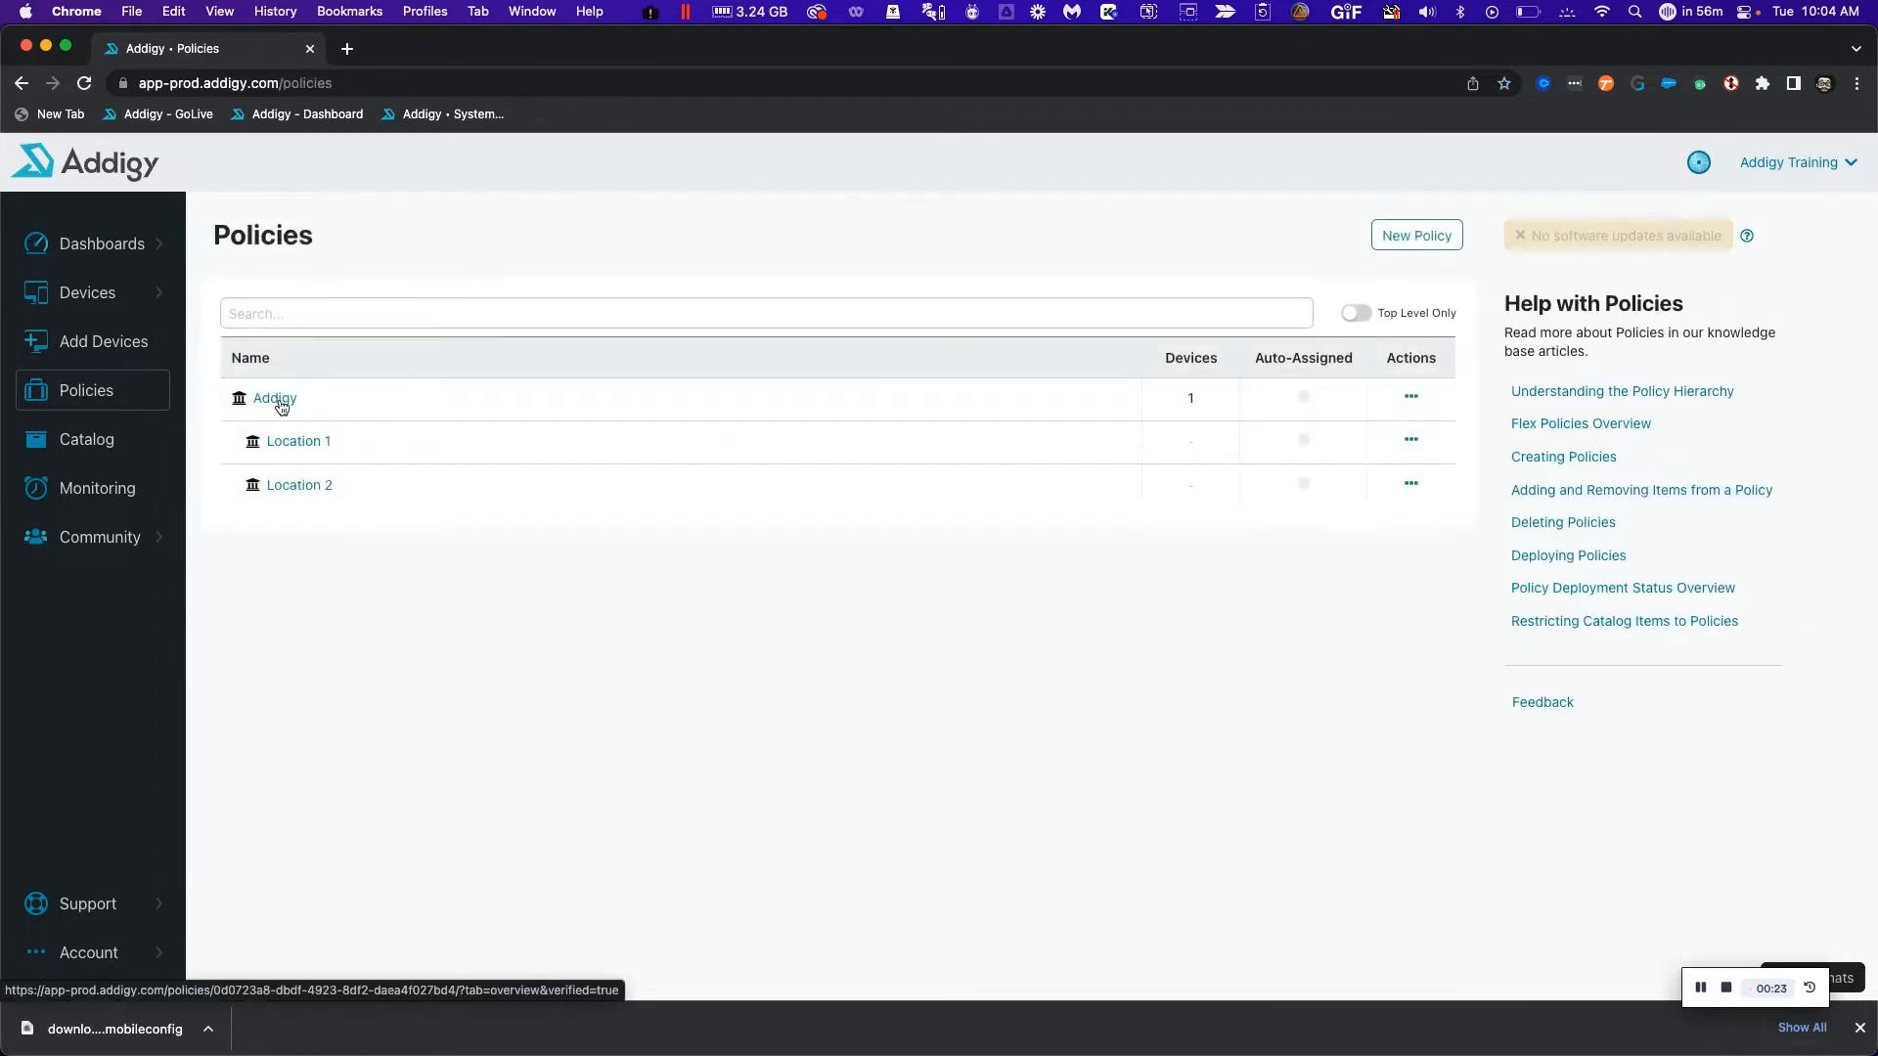
click(274, 398)
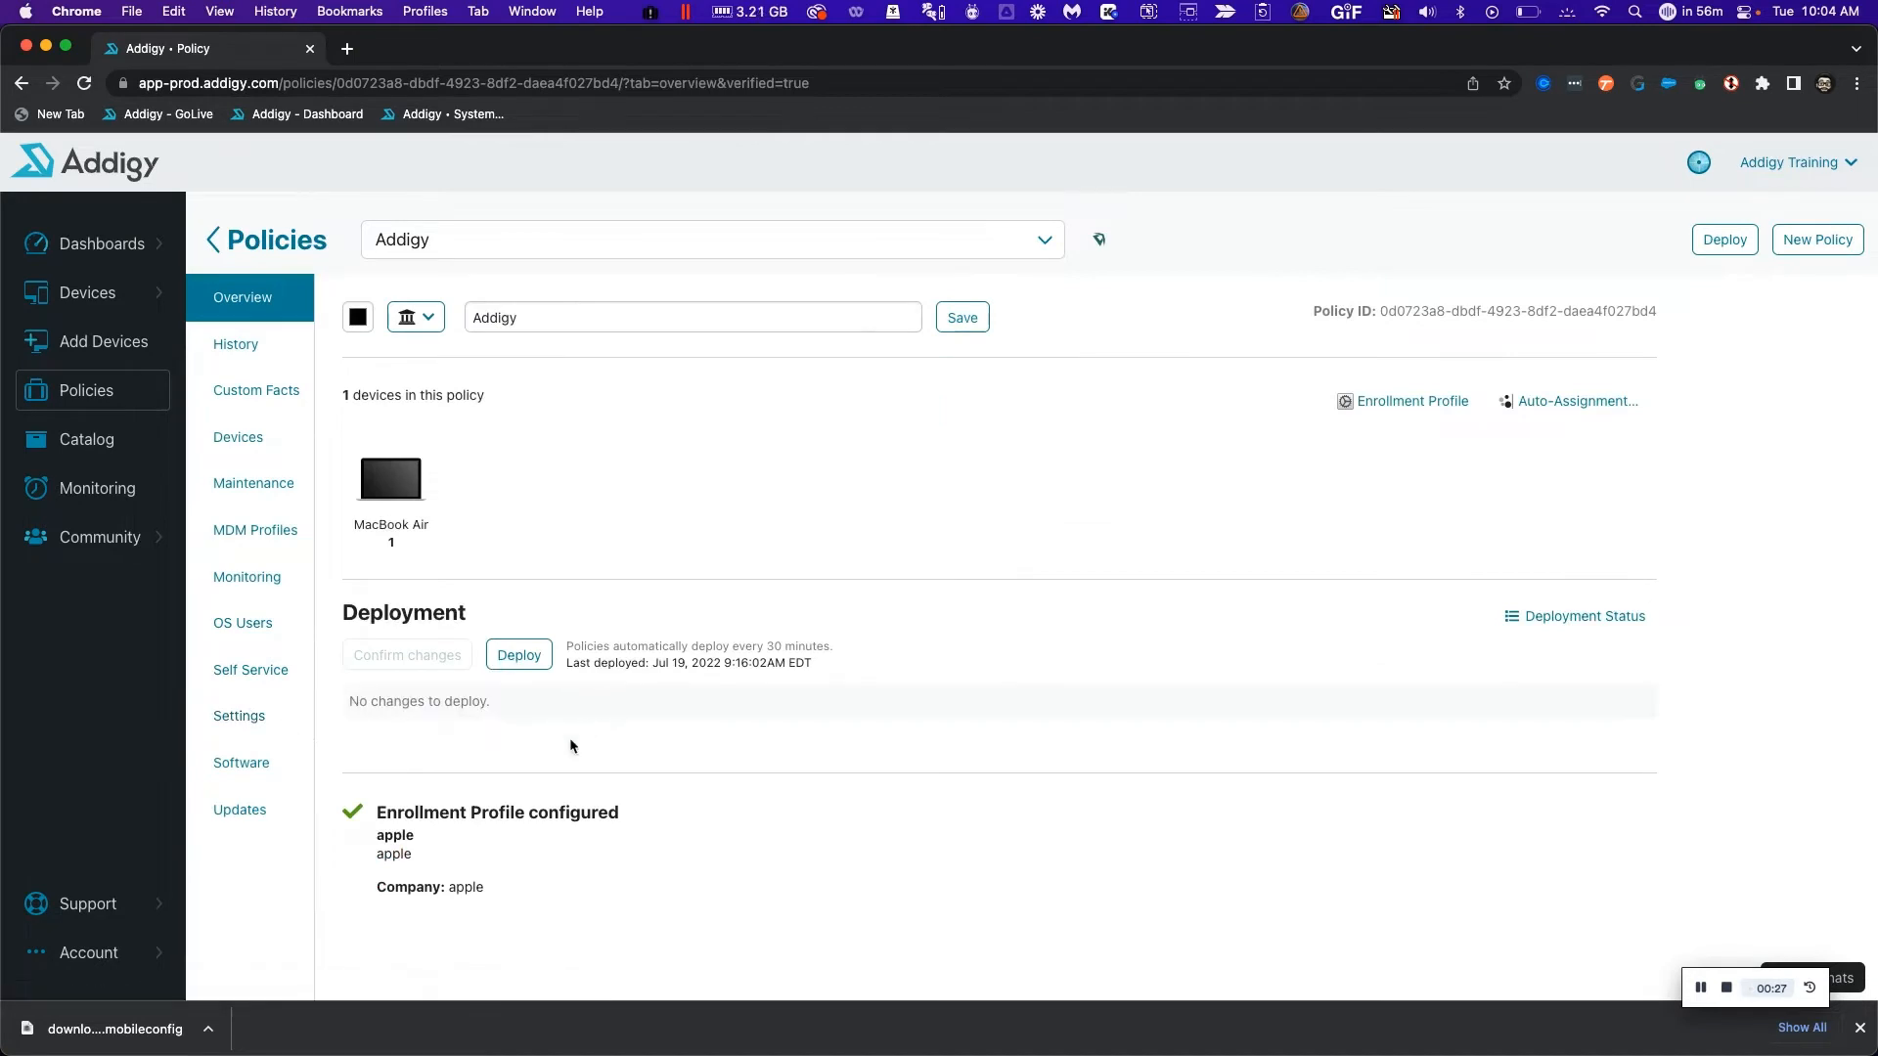
mouse_move(583, 809)
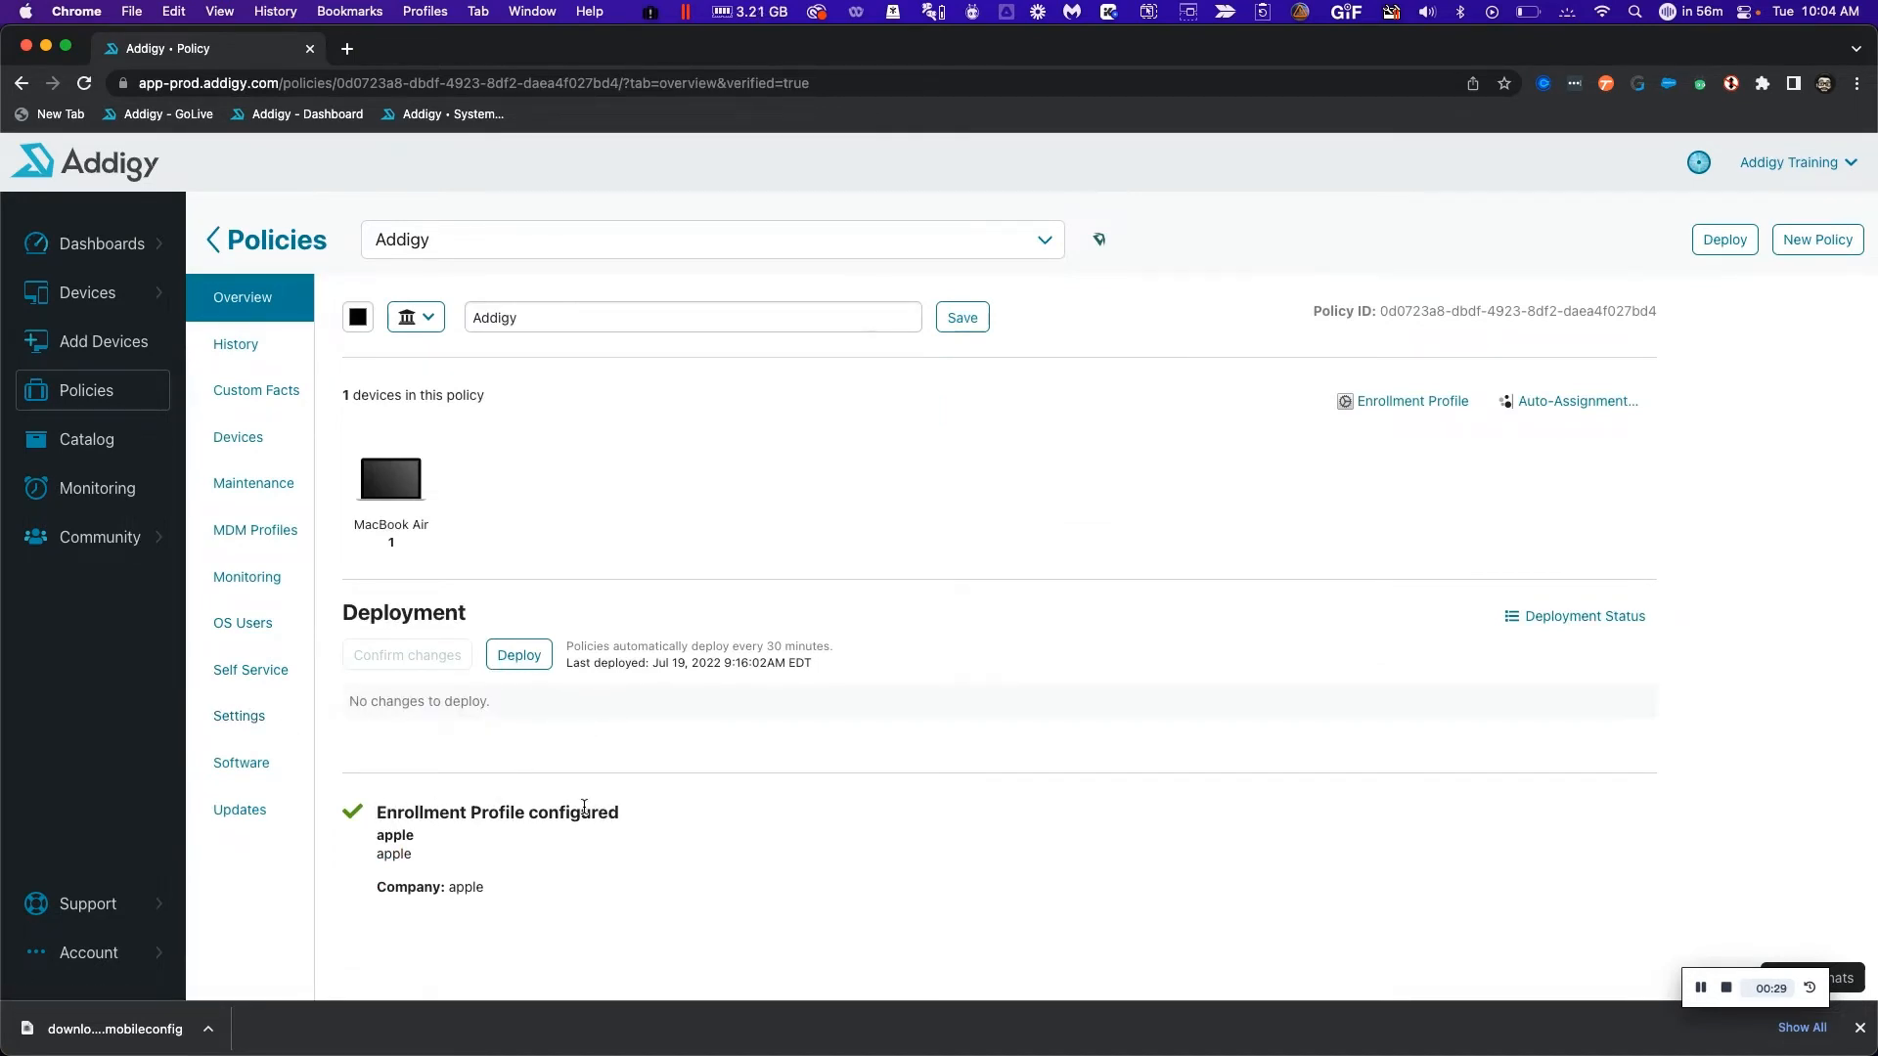
mouse_move(372, 822)
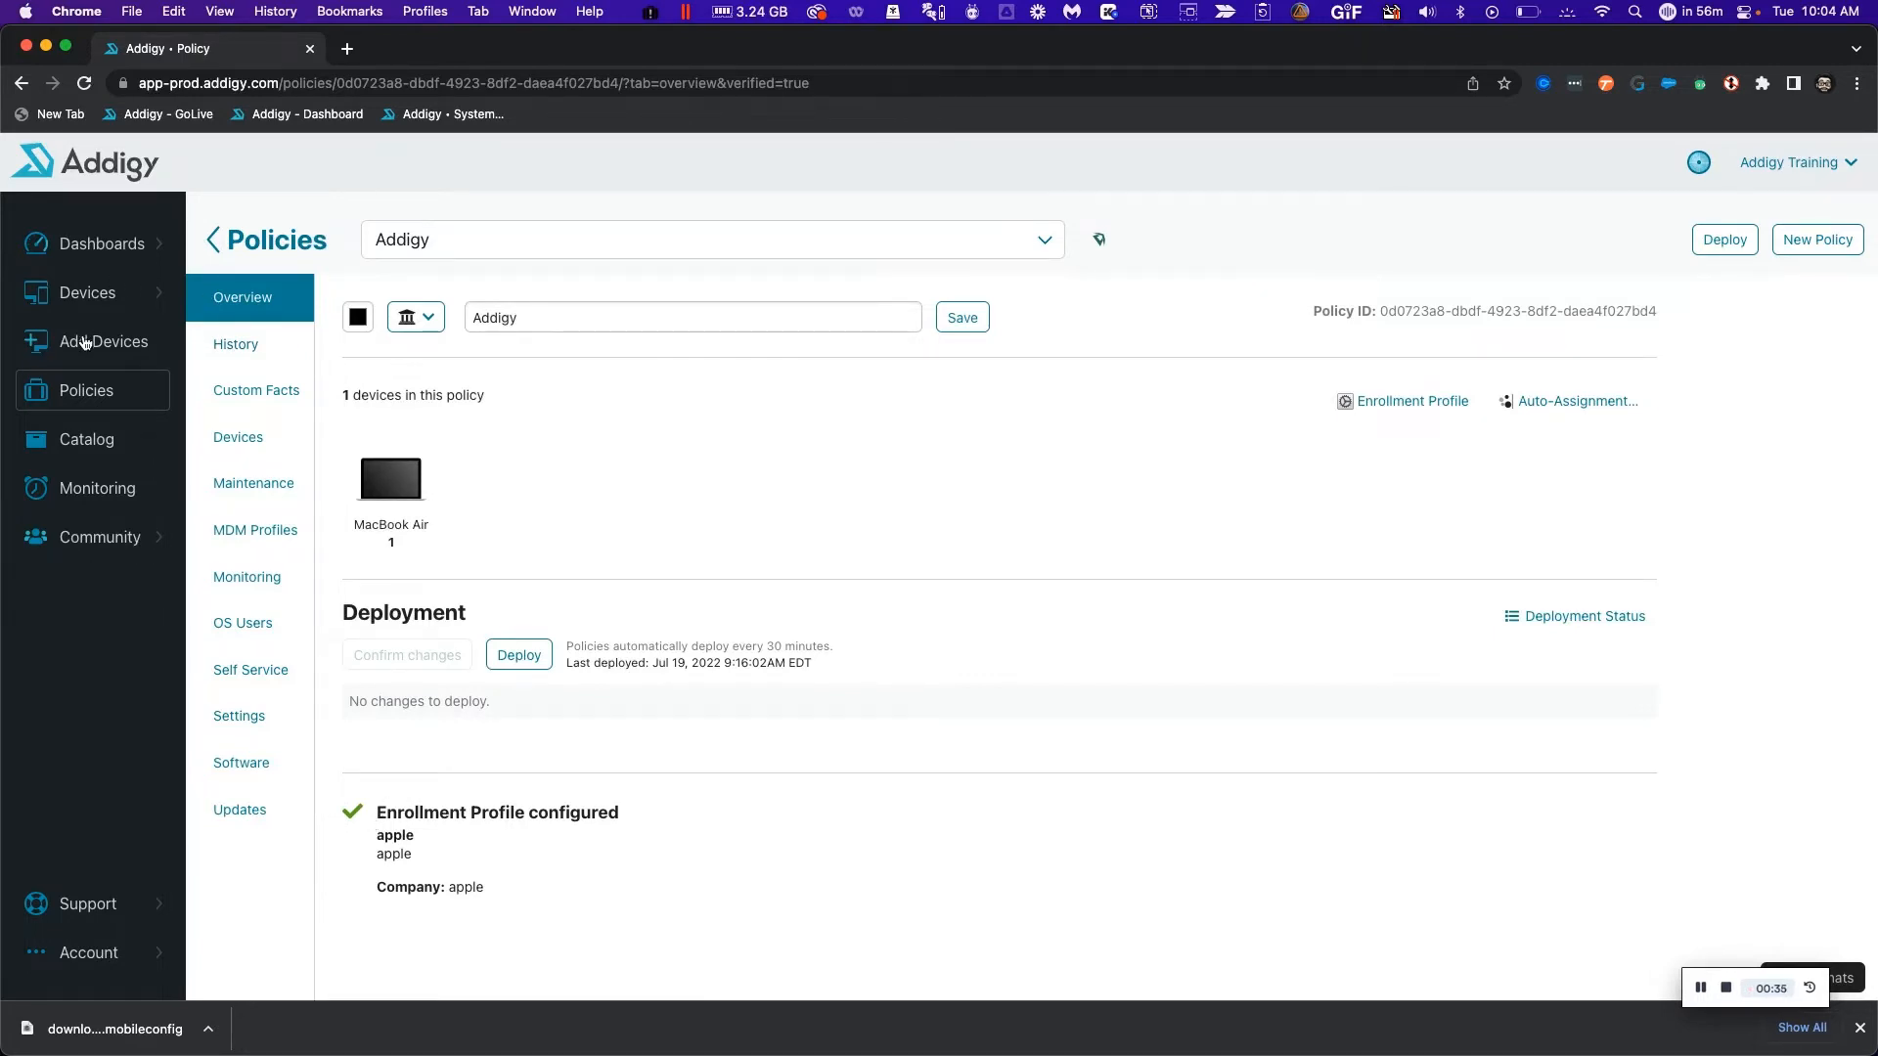
- On Add Devices, select the Addigy policy and reveal its MDM Device Enrollment option
click(103, 341)
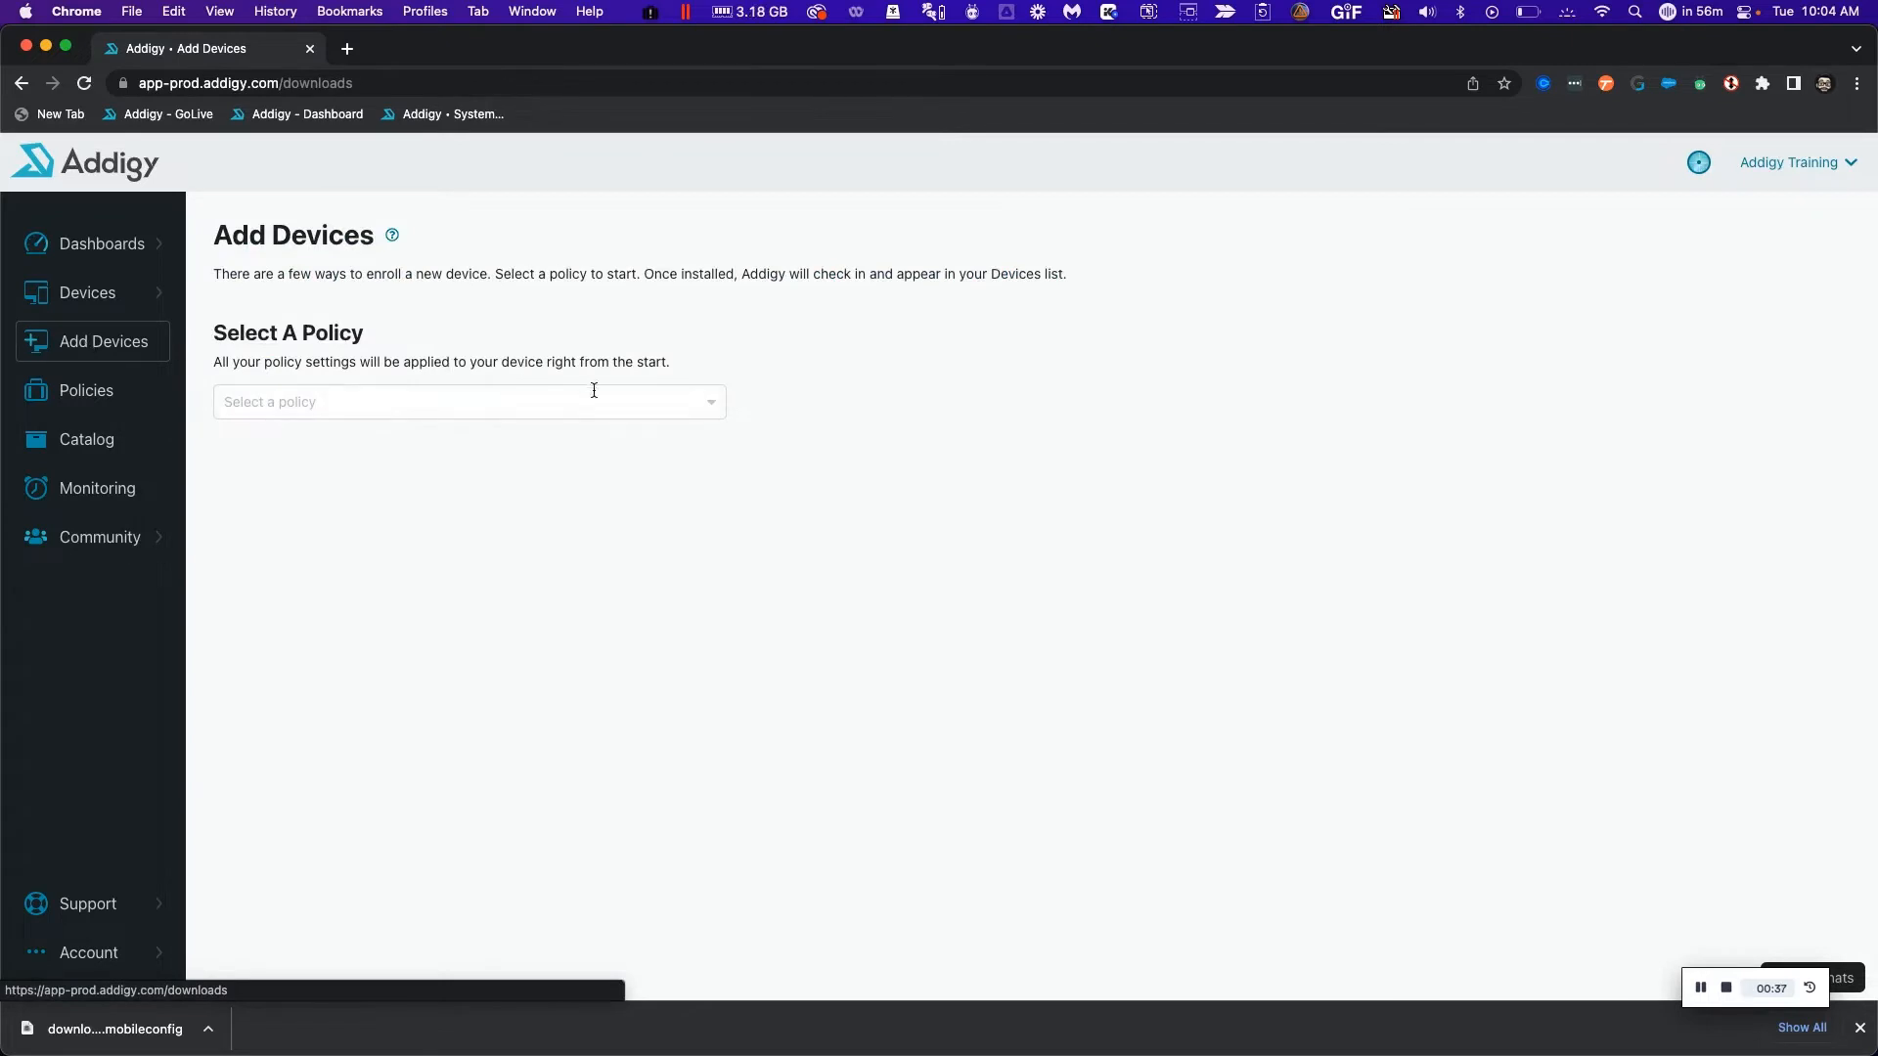
click(468, 401)
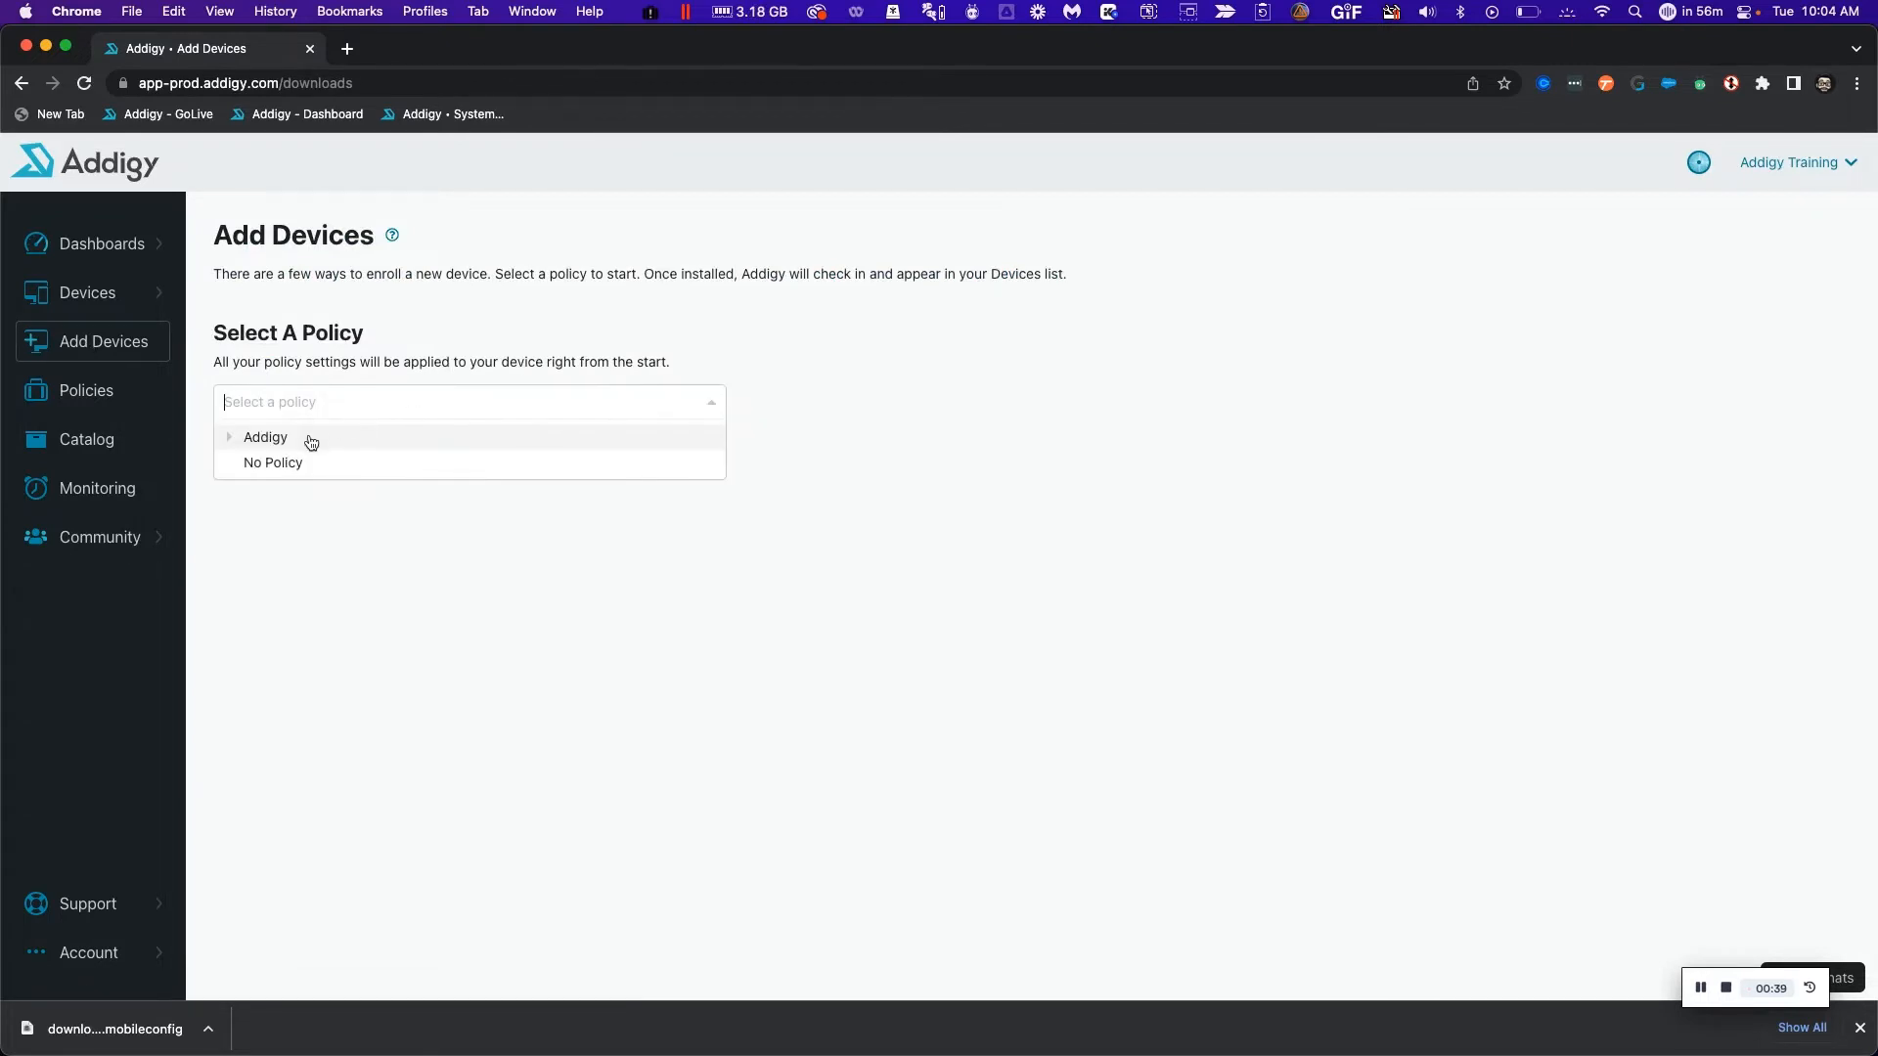
click(263, 437)
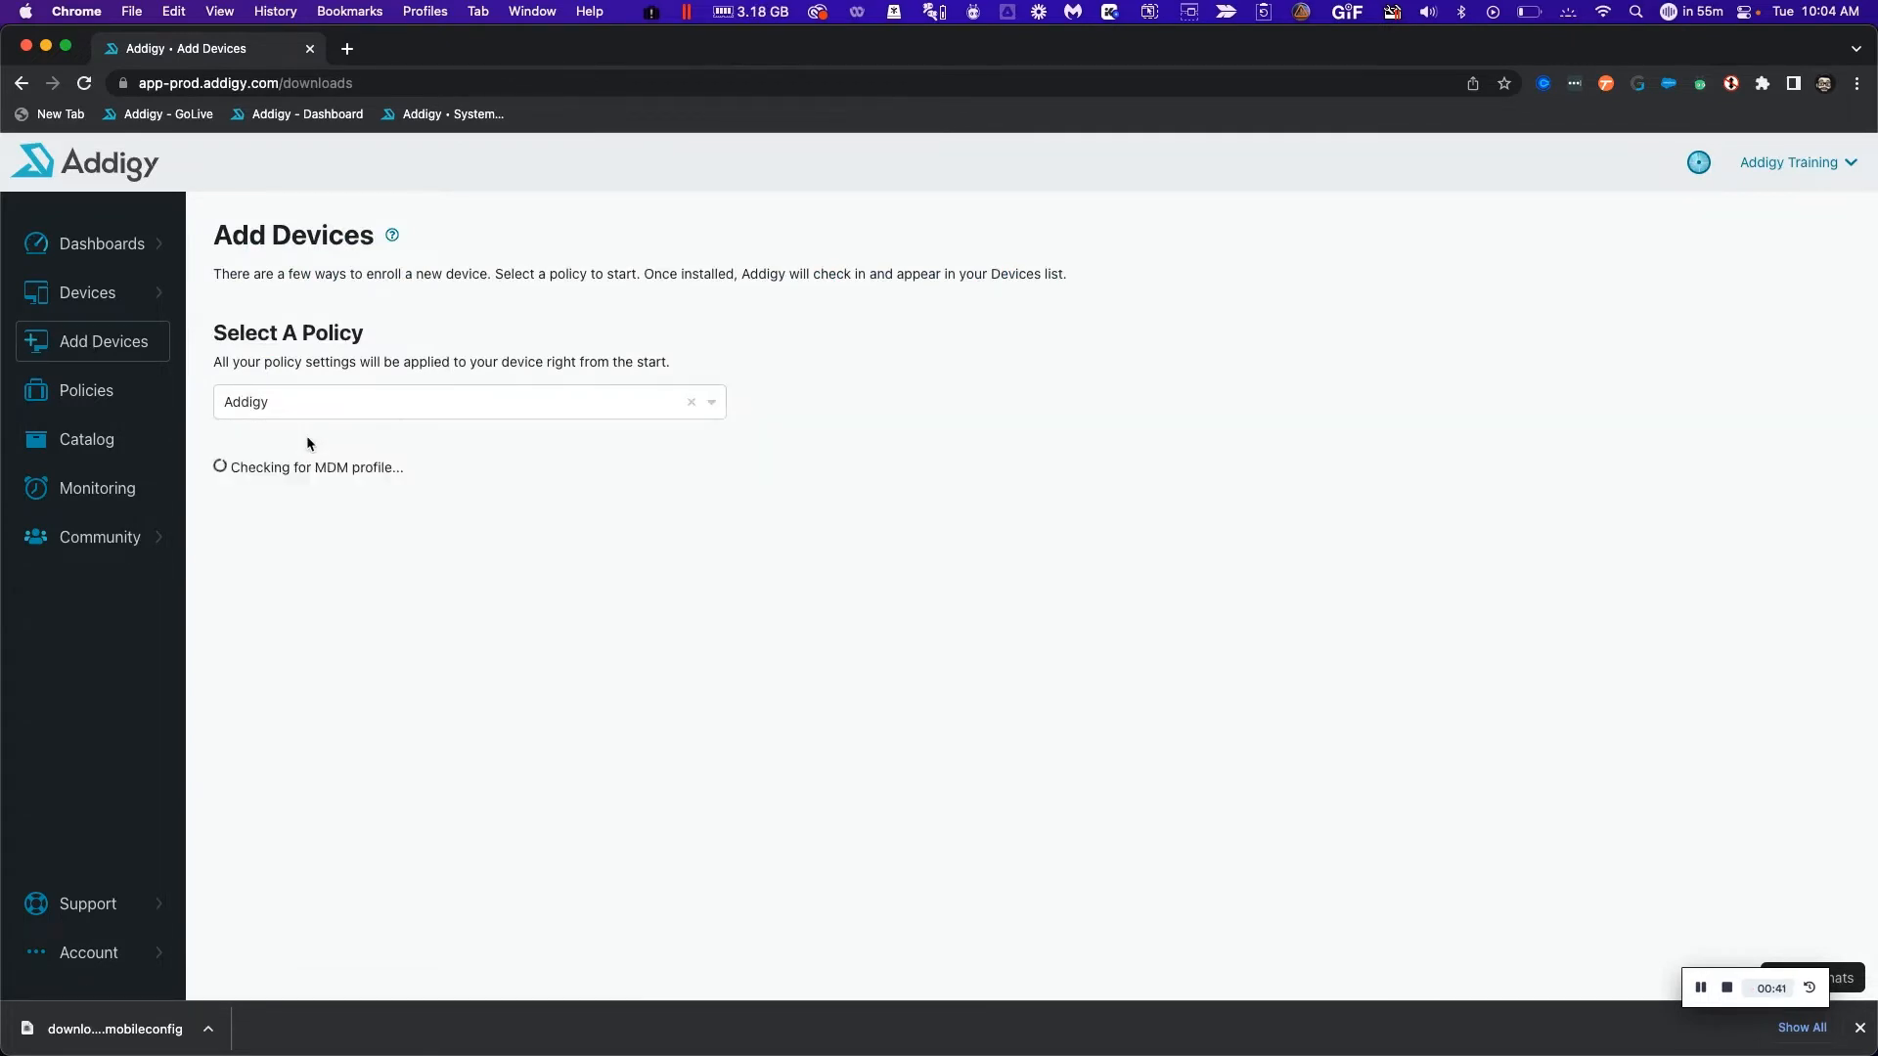
scroll(down, 3)
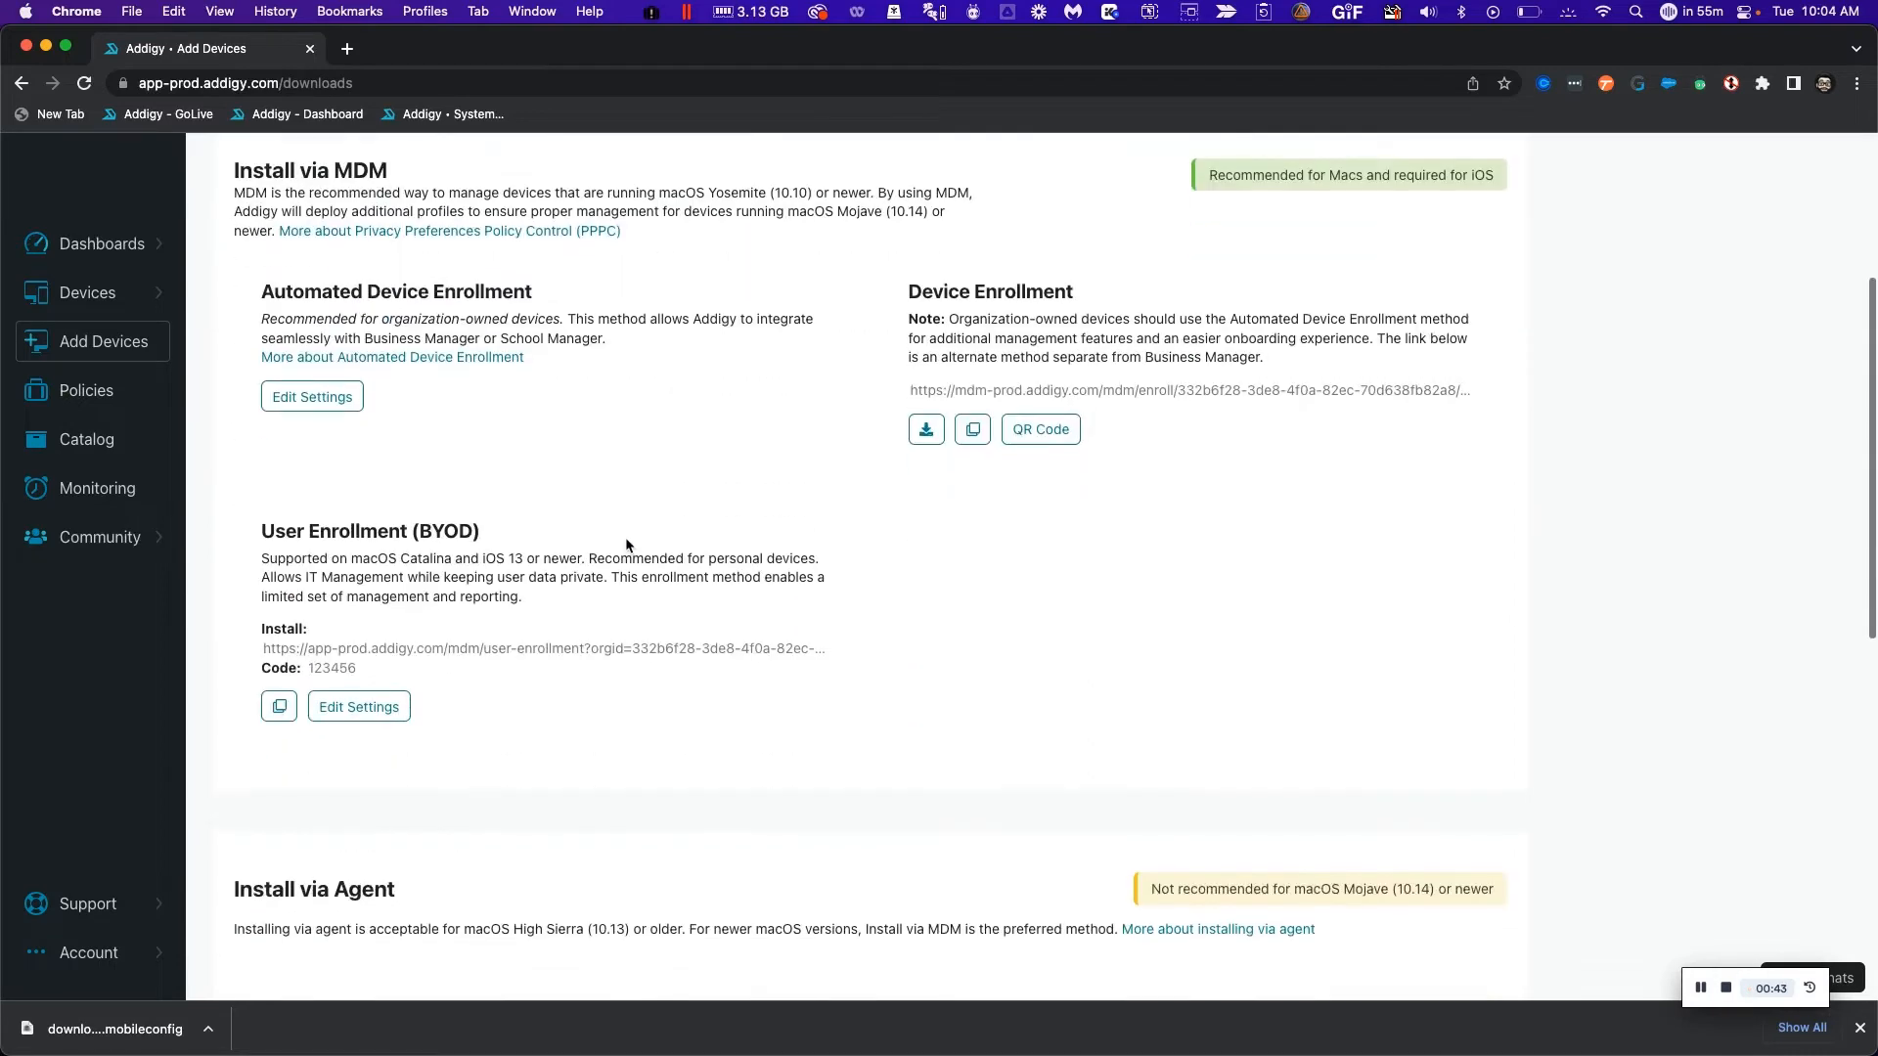
mouse_move(1059, 309)
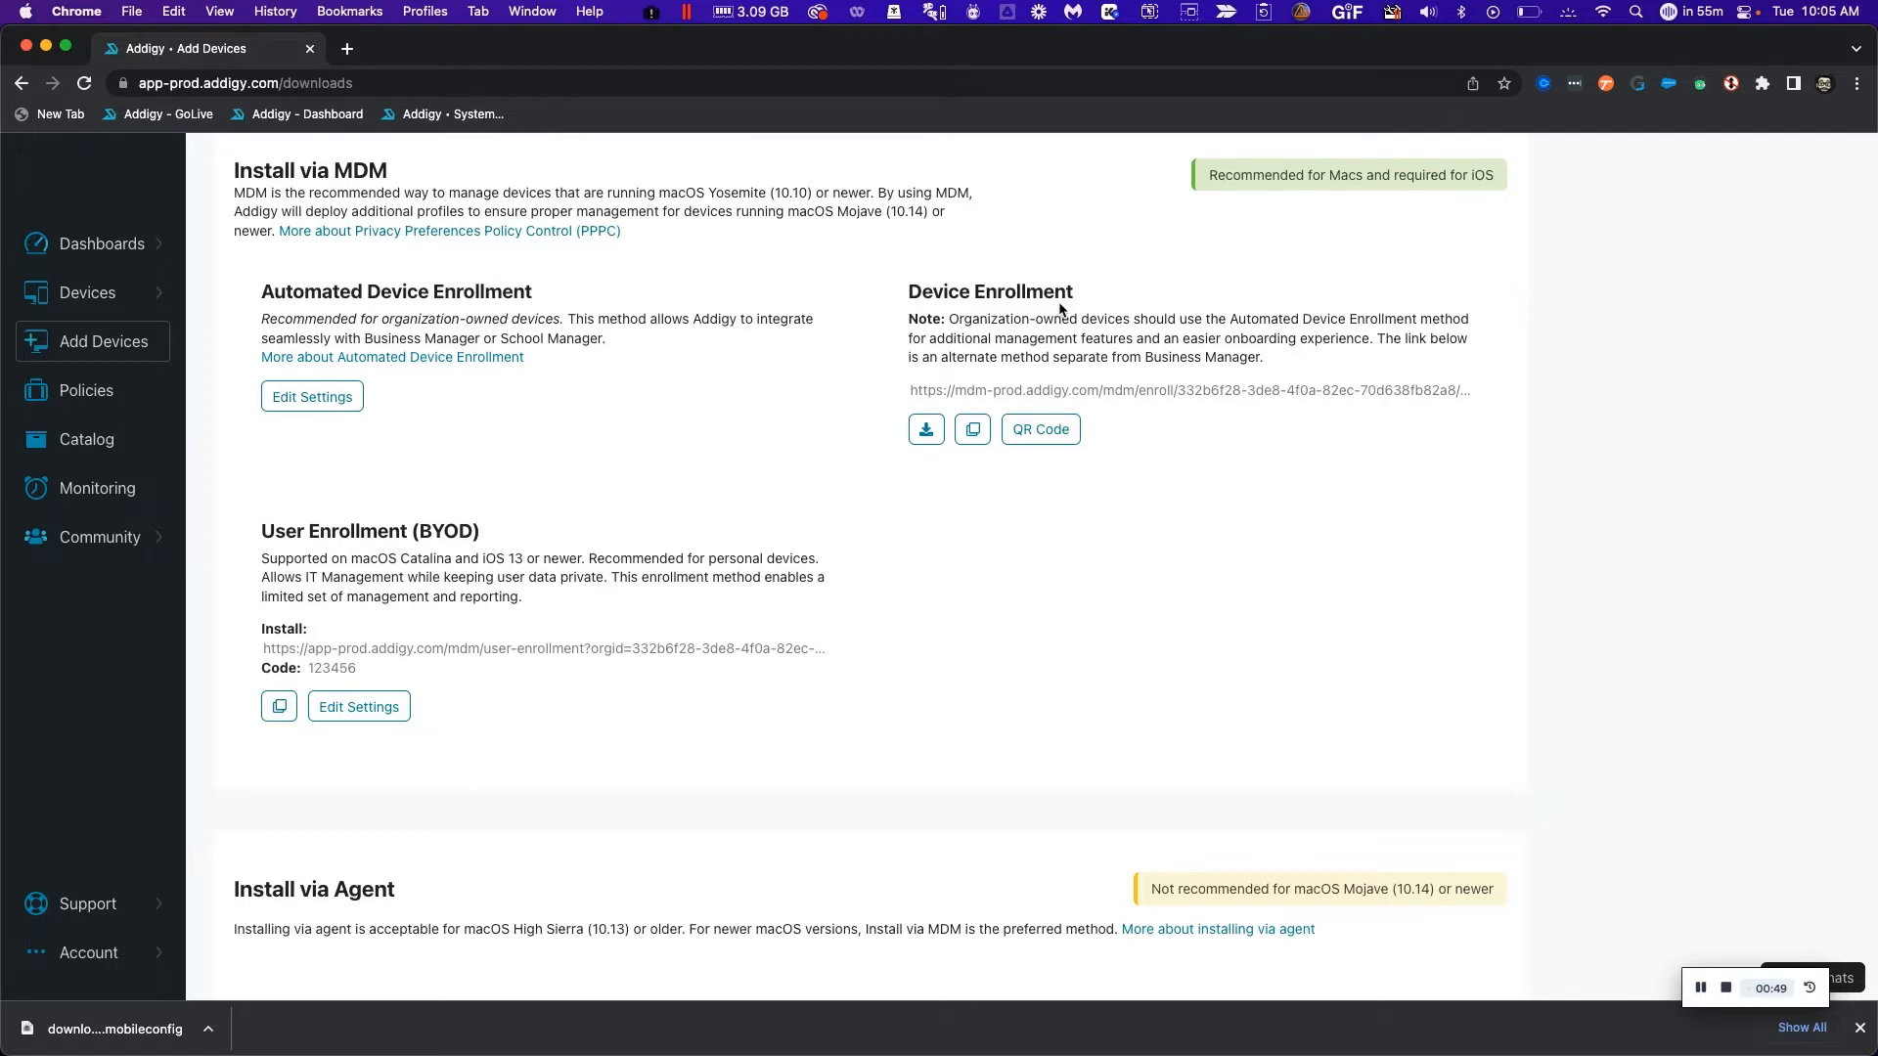
mouse_move(857, 303)
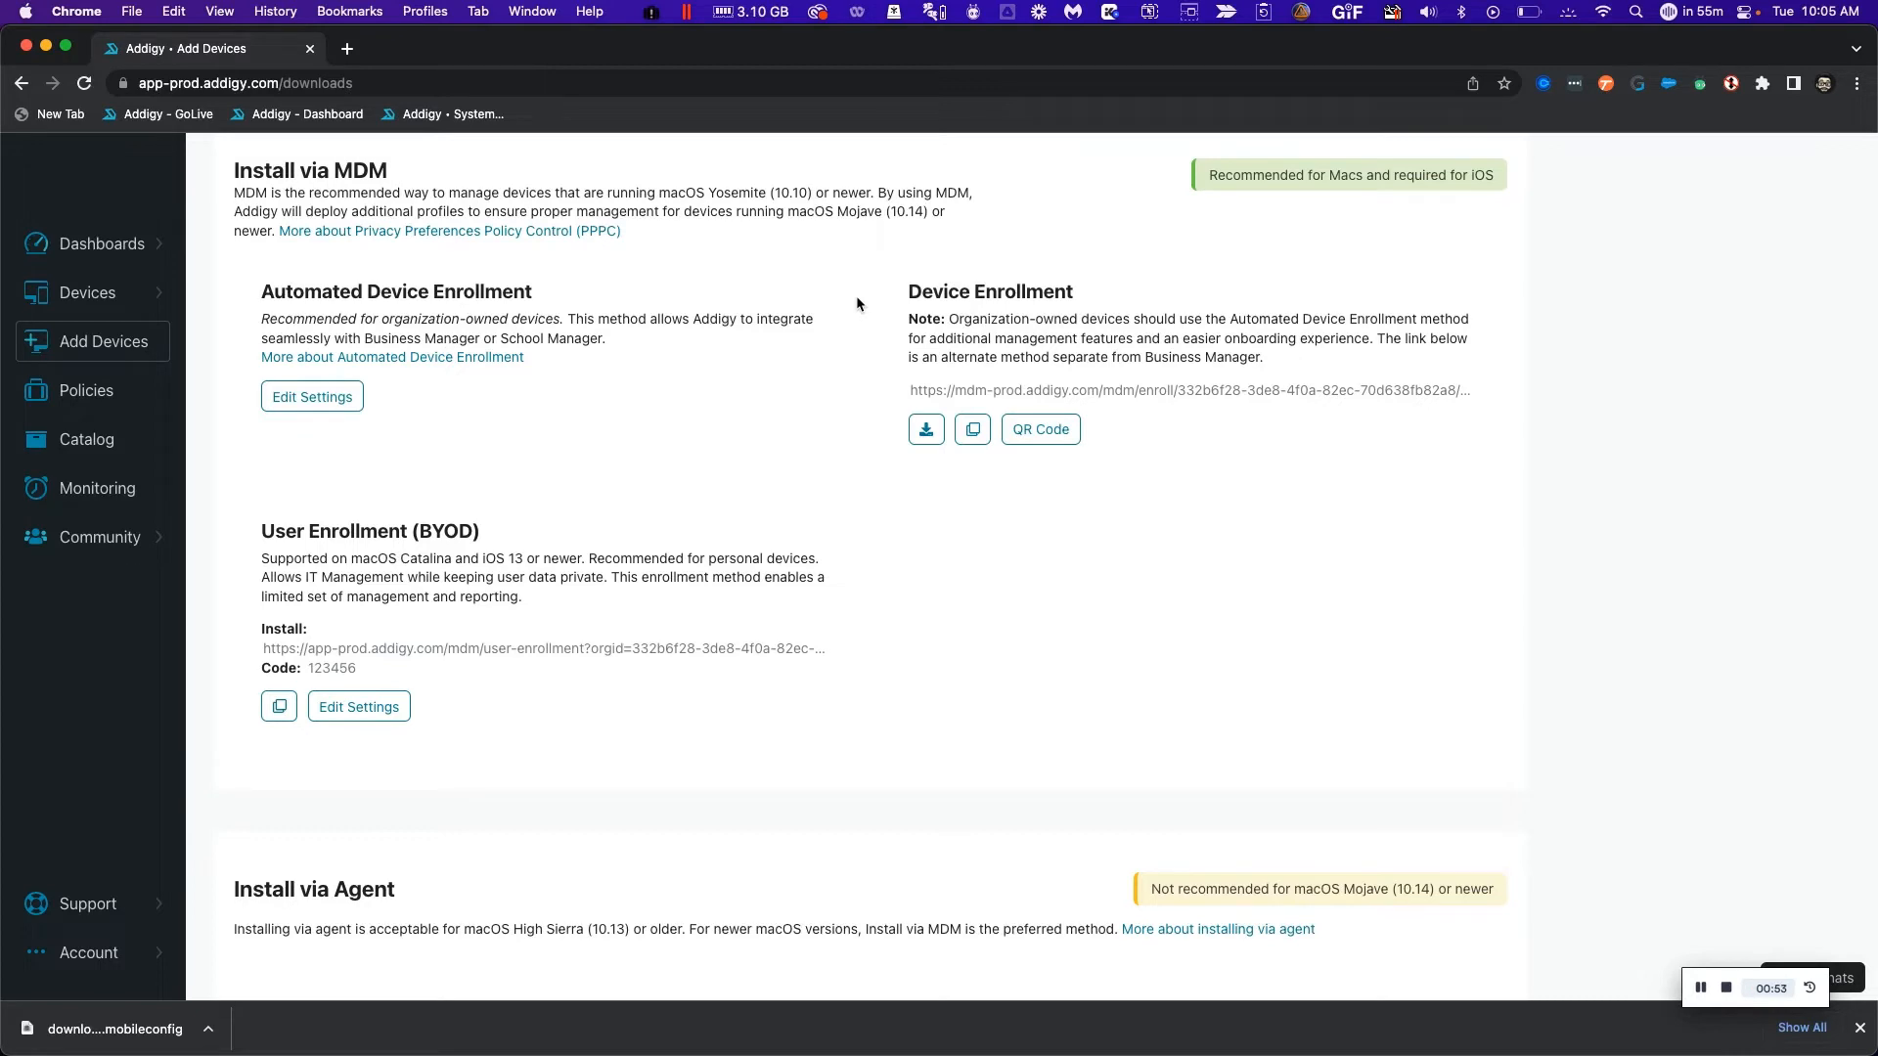
mouse_move(1036, 415)
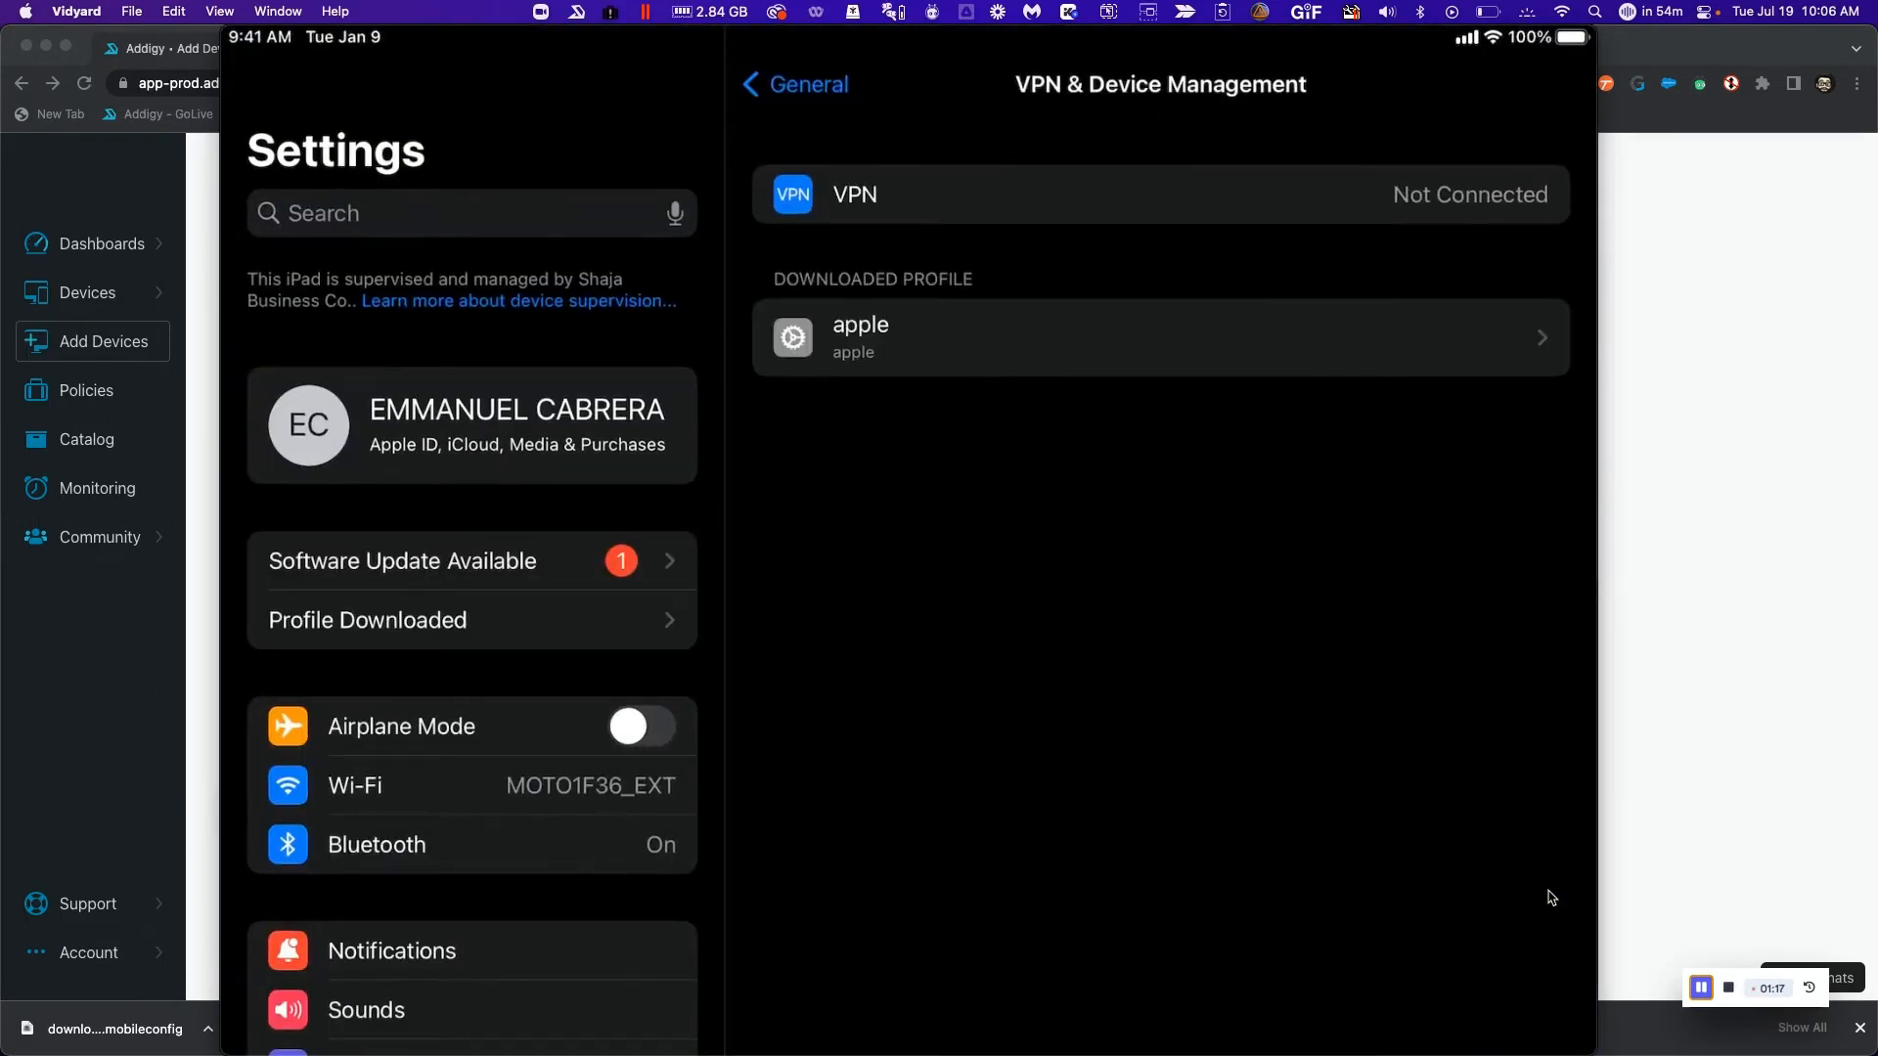
- Install the apple MDM profile, accept the warning, and trust it for remote management
scroll(down, 3)
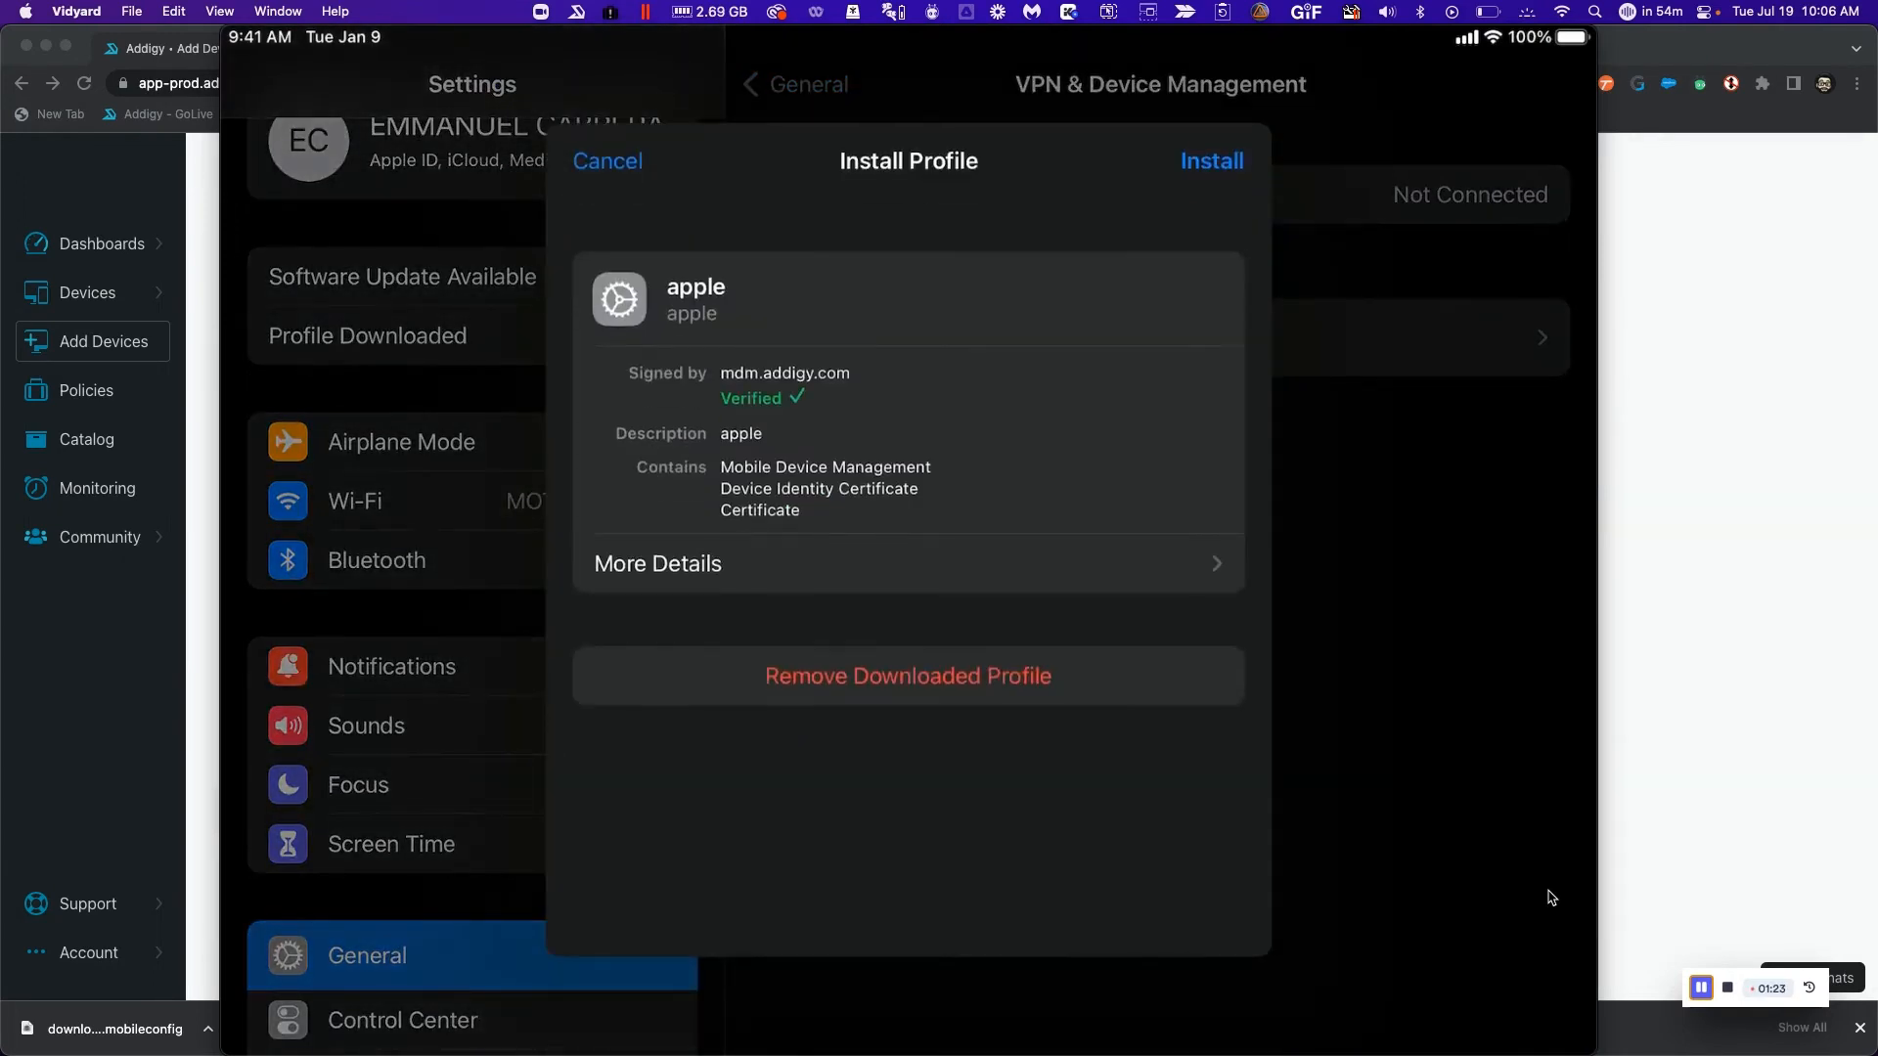
click(1212, 160)
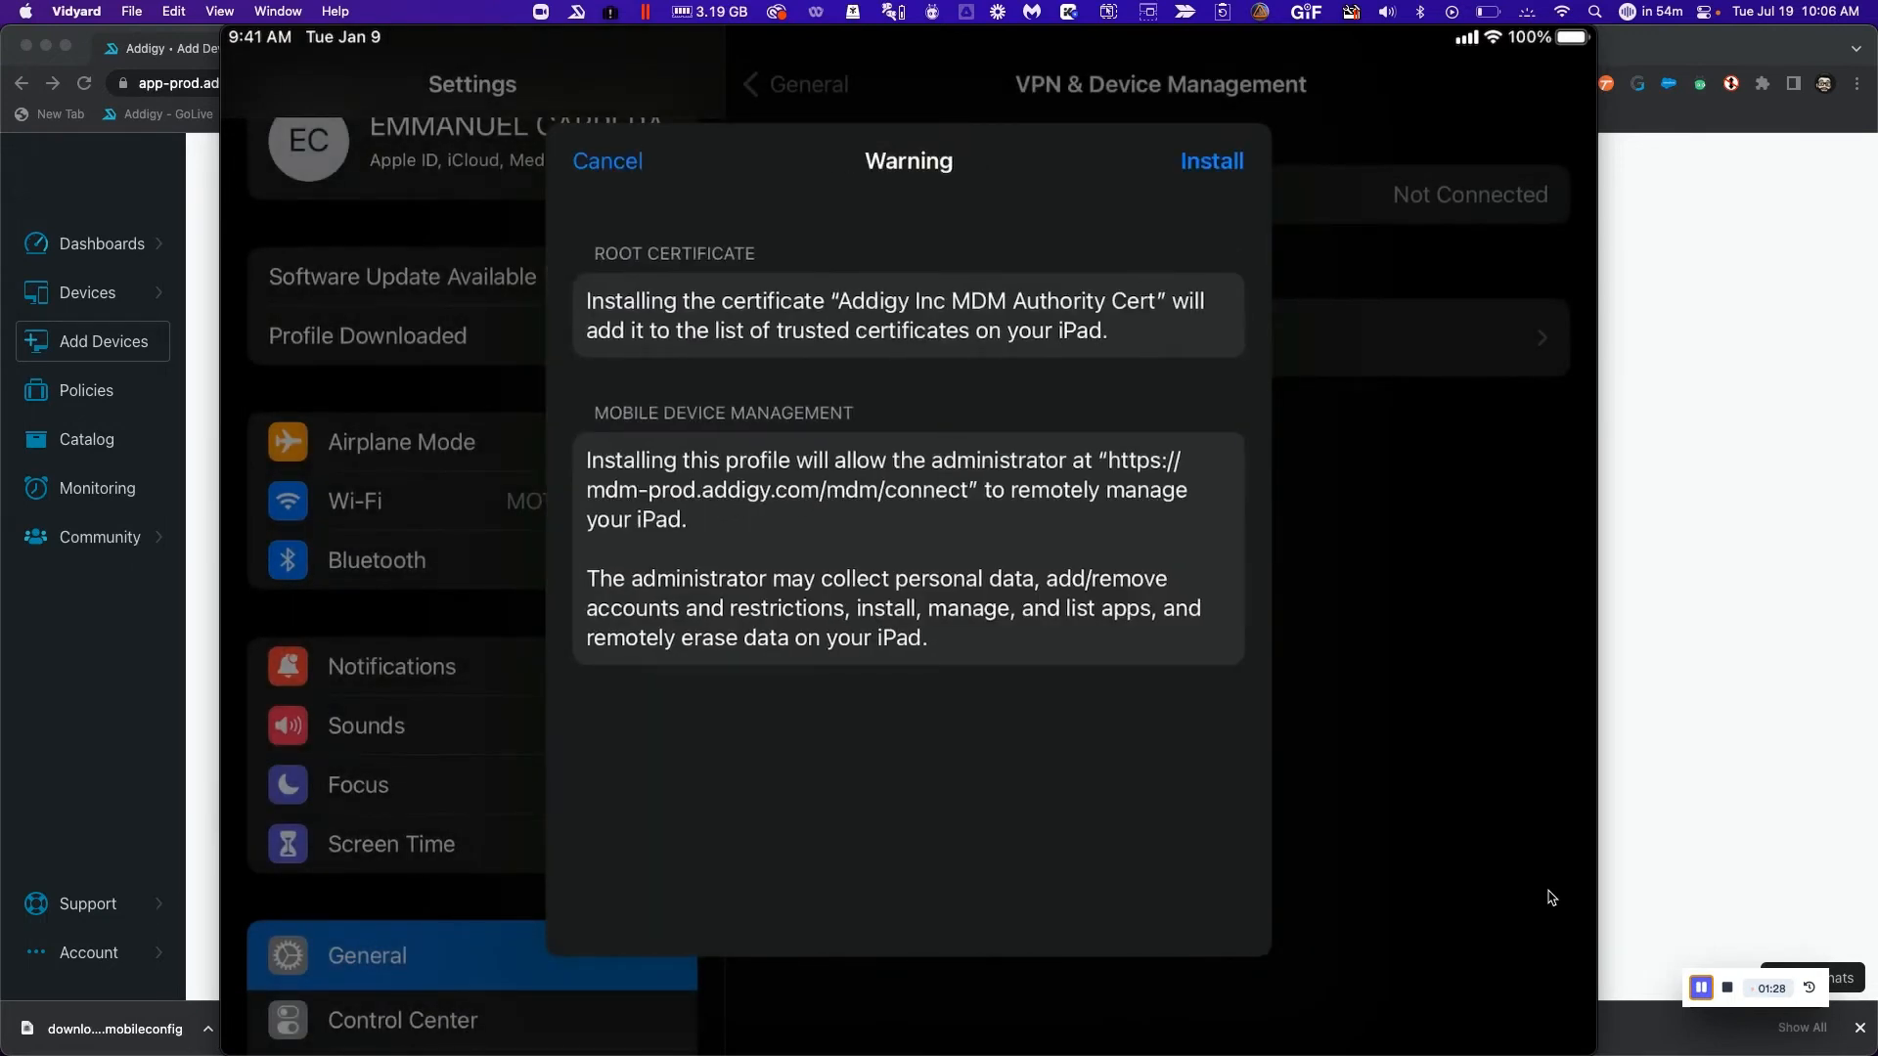
click(1210, 160)
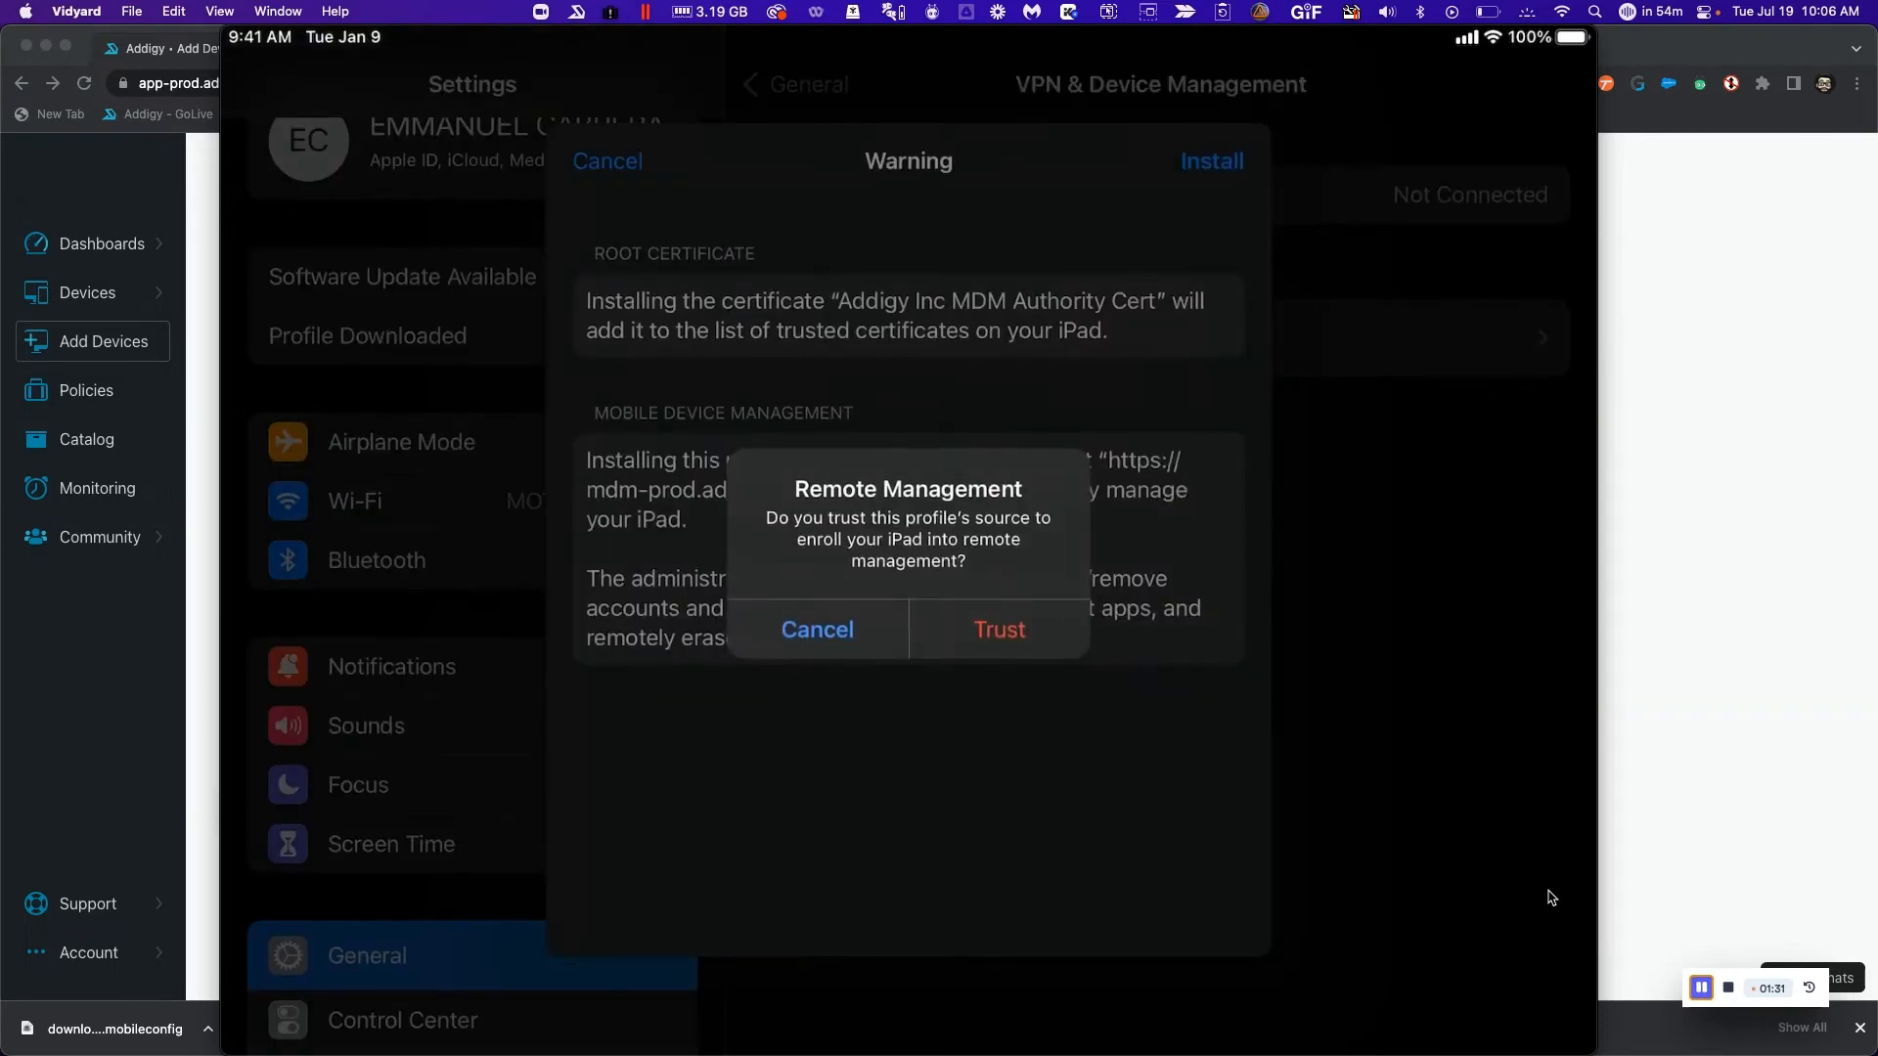
click(999, 629)
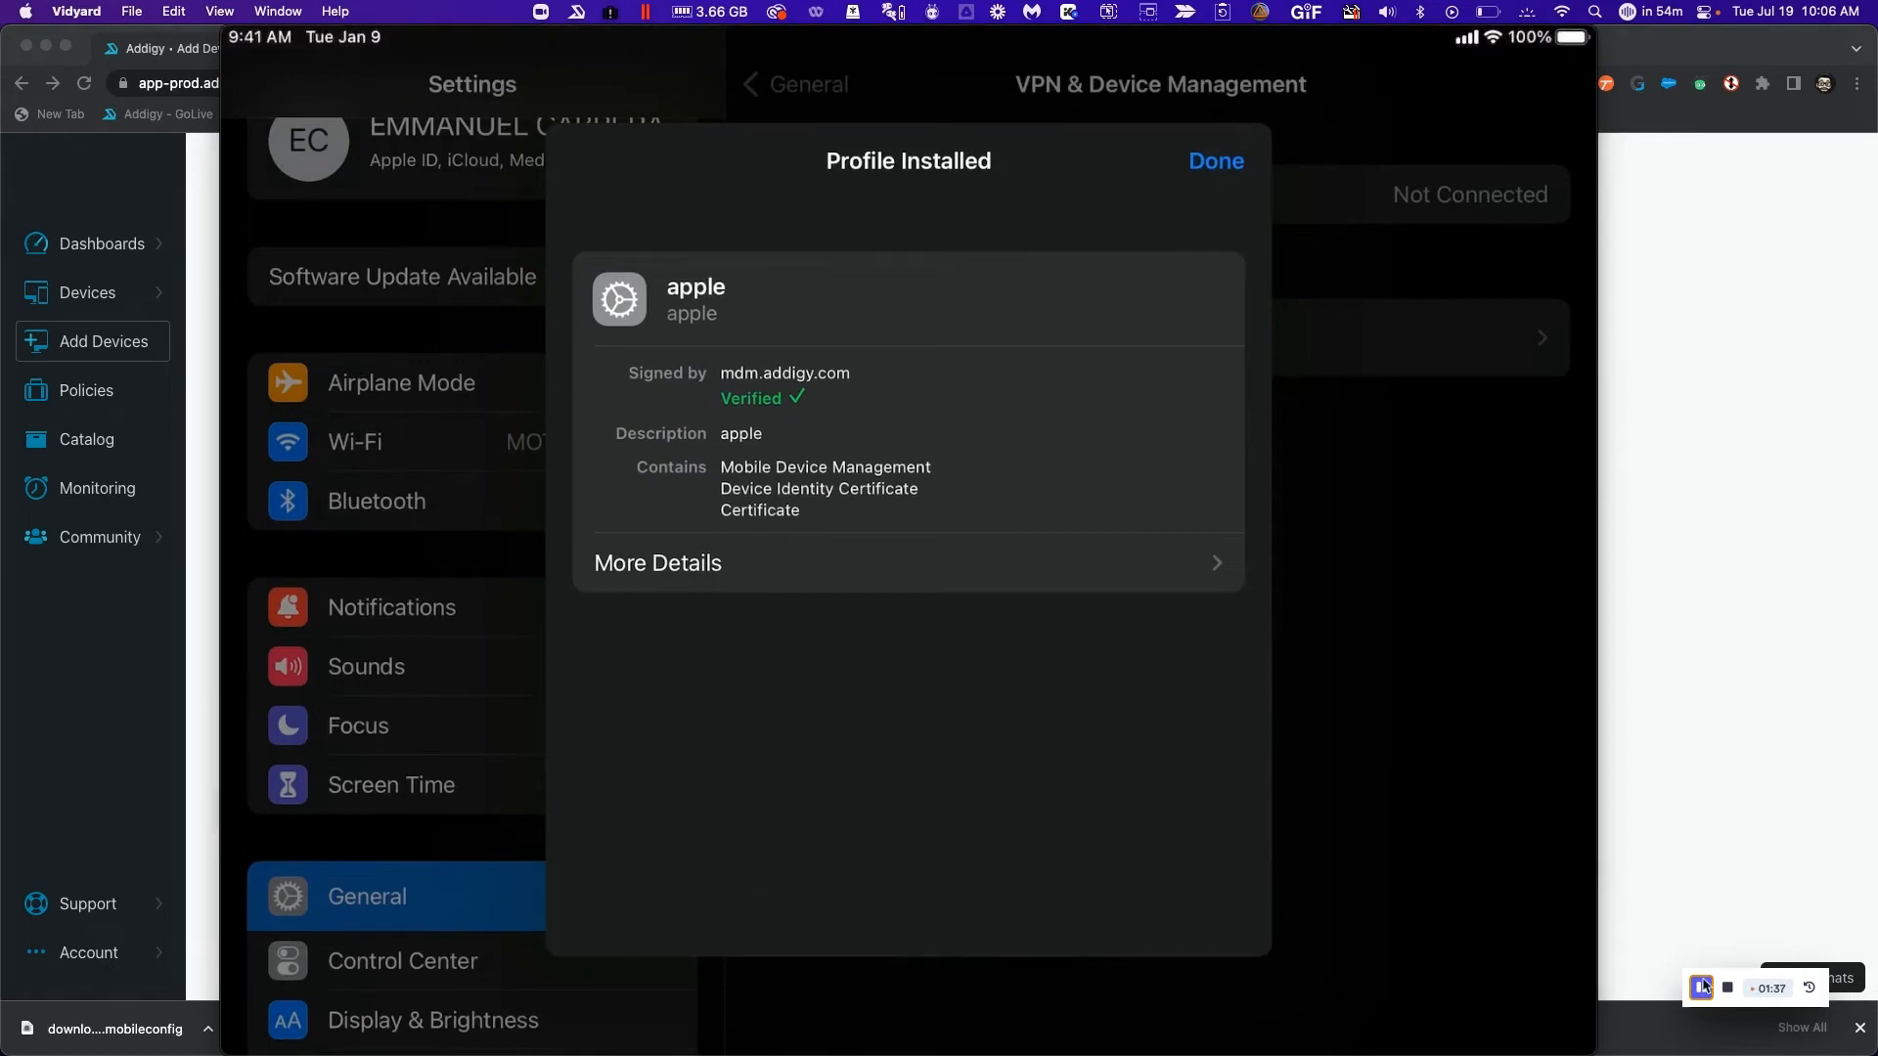
mouse_move(1701, 988)
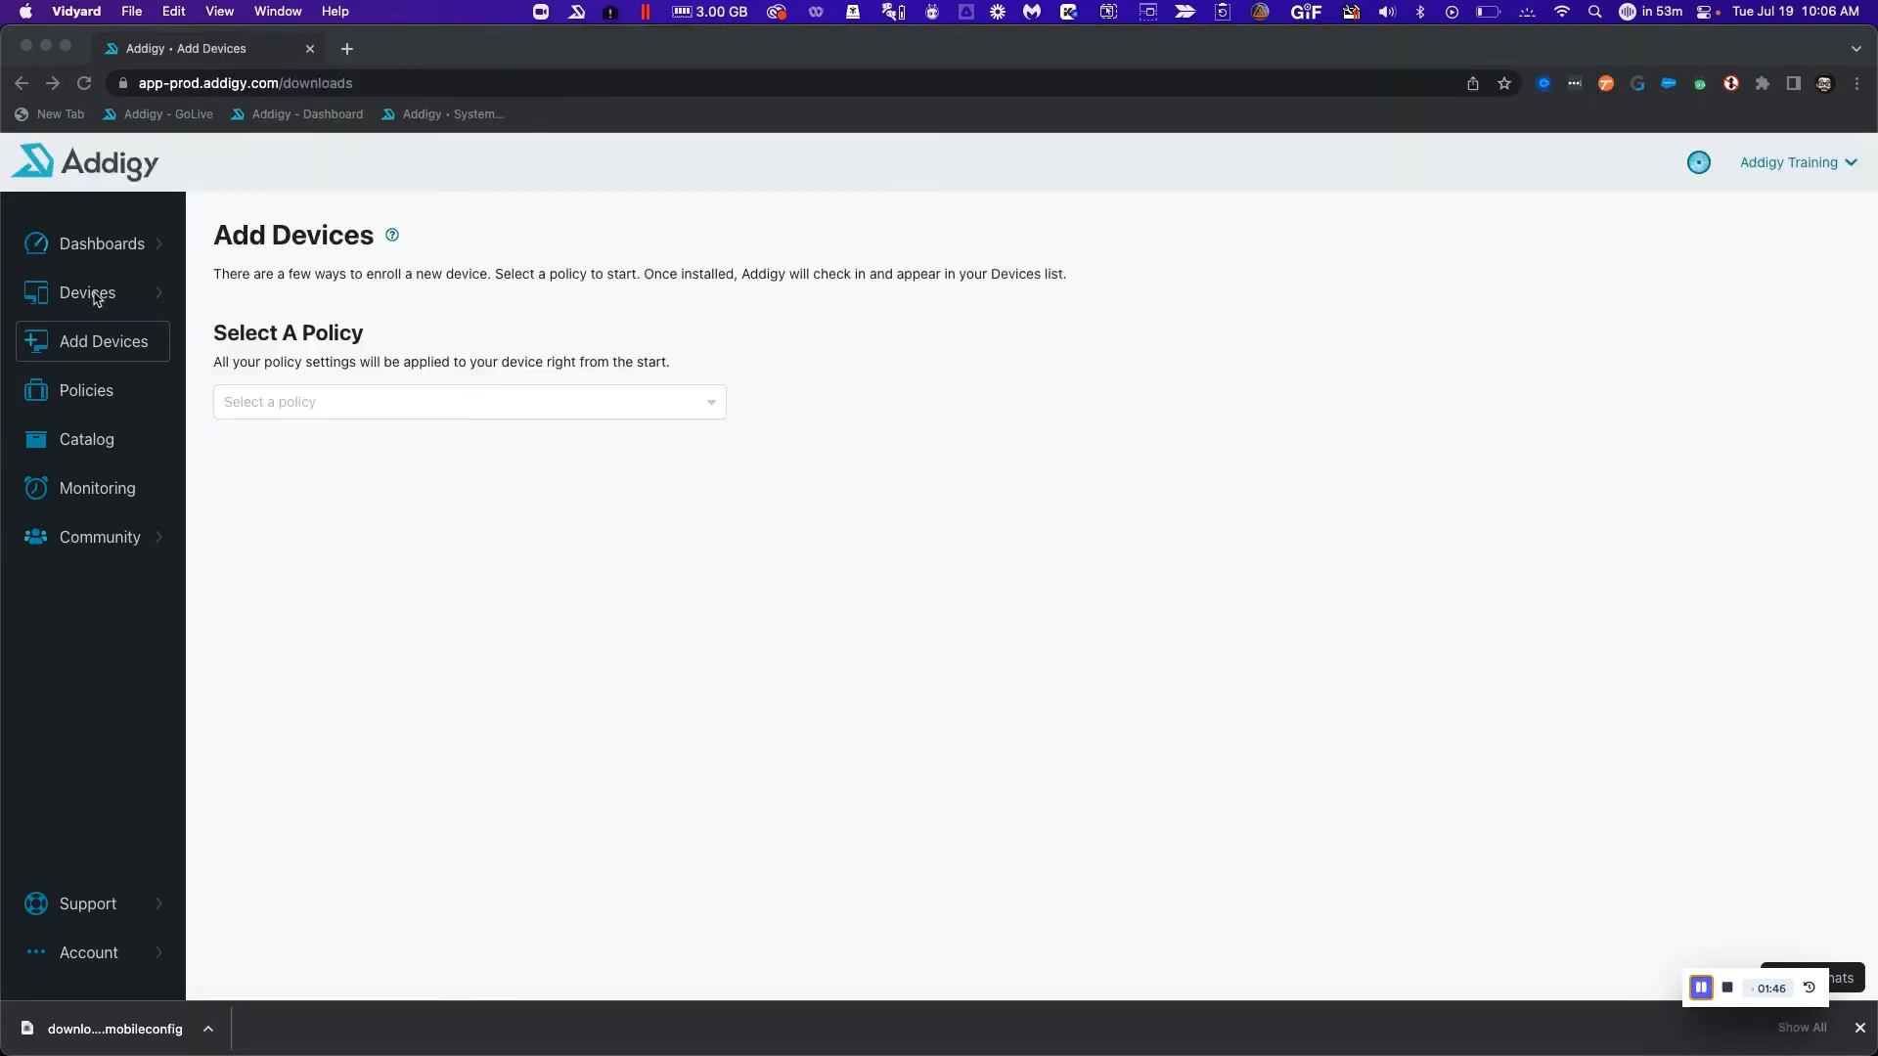
- Open Addigy iPad from Recent Devices and review its supervised, Online, OS 15.4 details
click(87, 293)
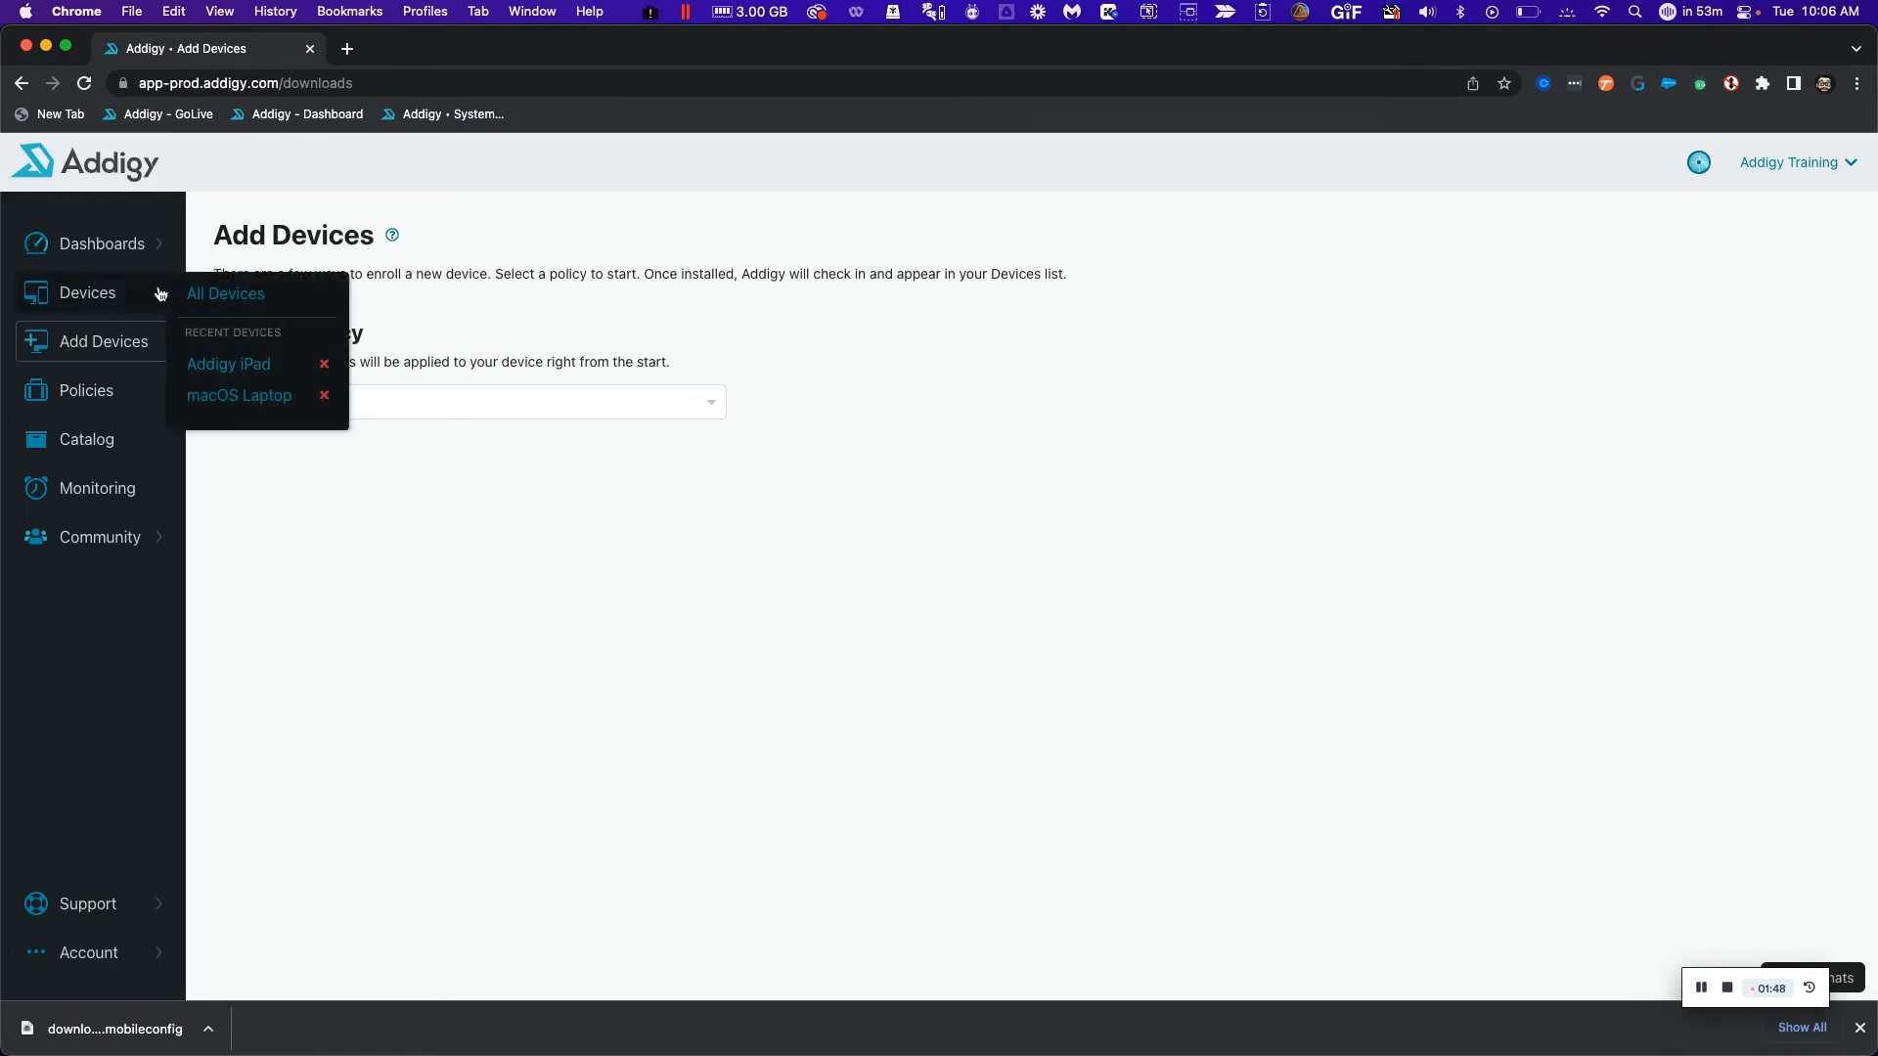
click(225, 293)
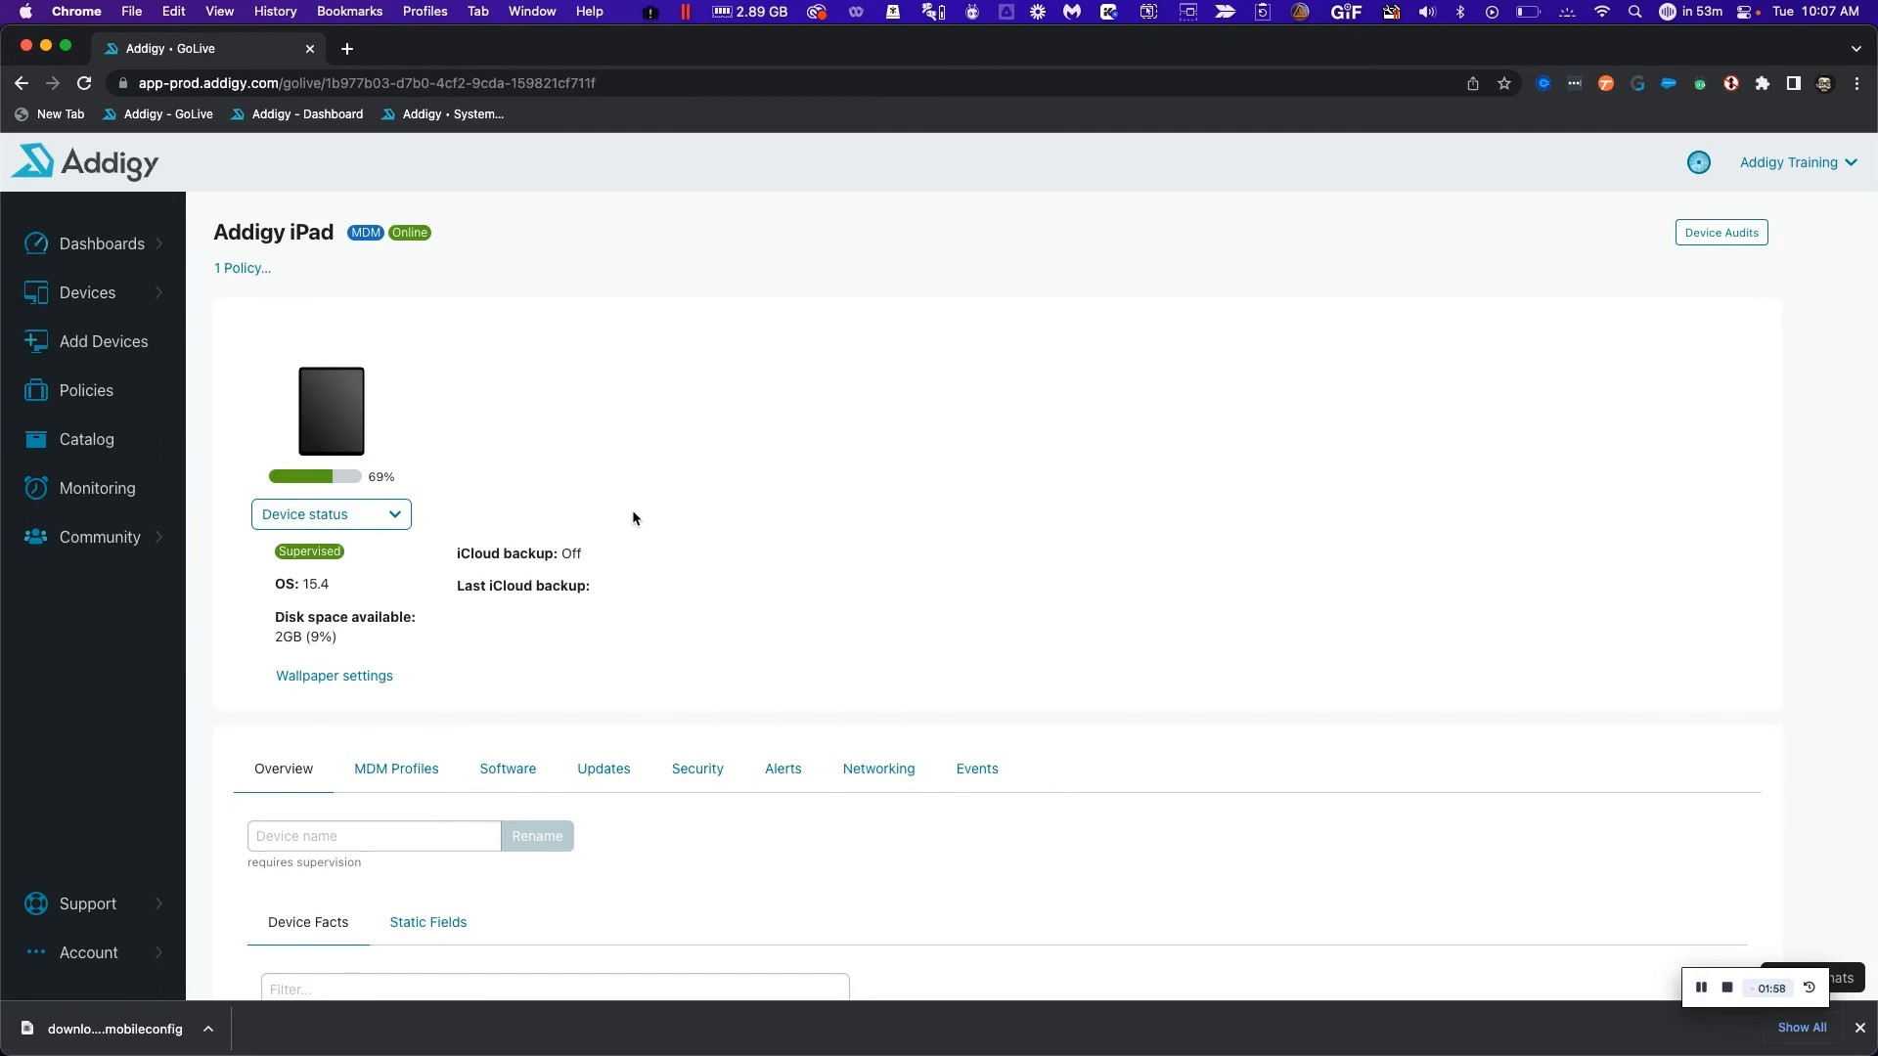
scroll(down, 3)
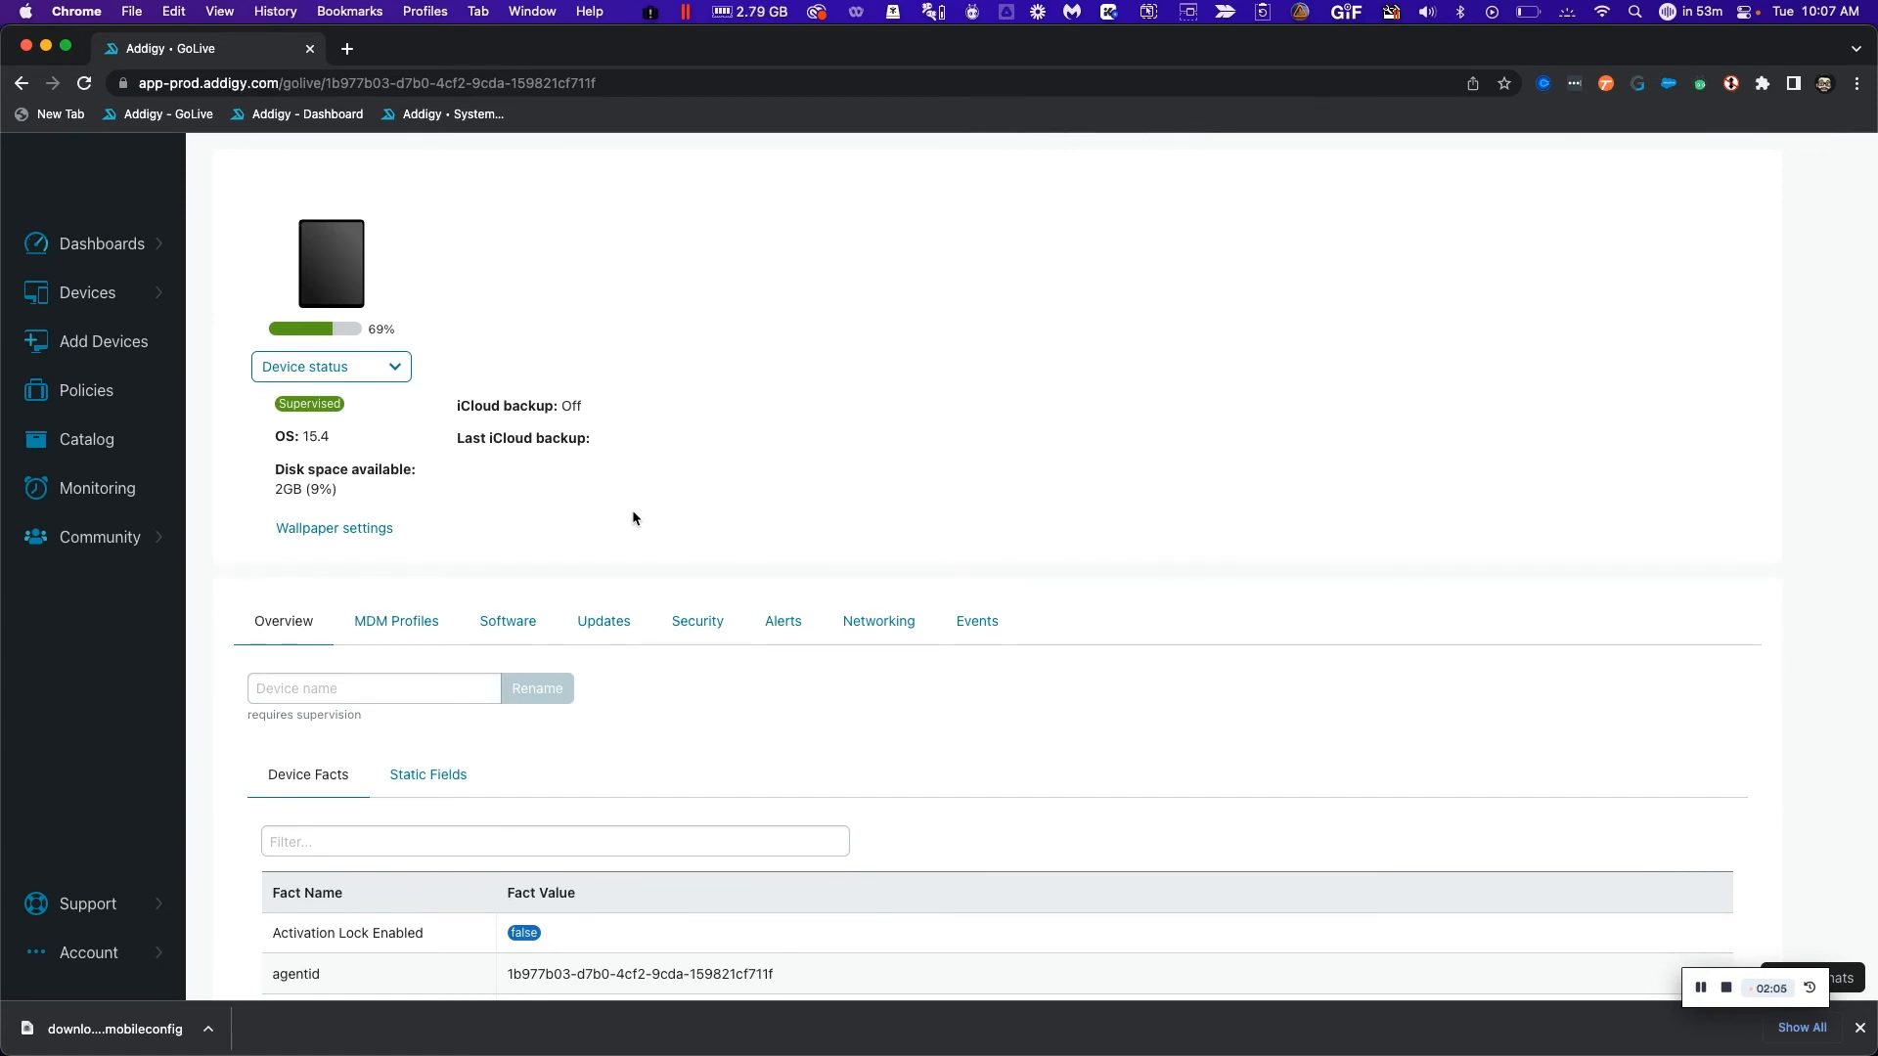
scroll(up, 3)
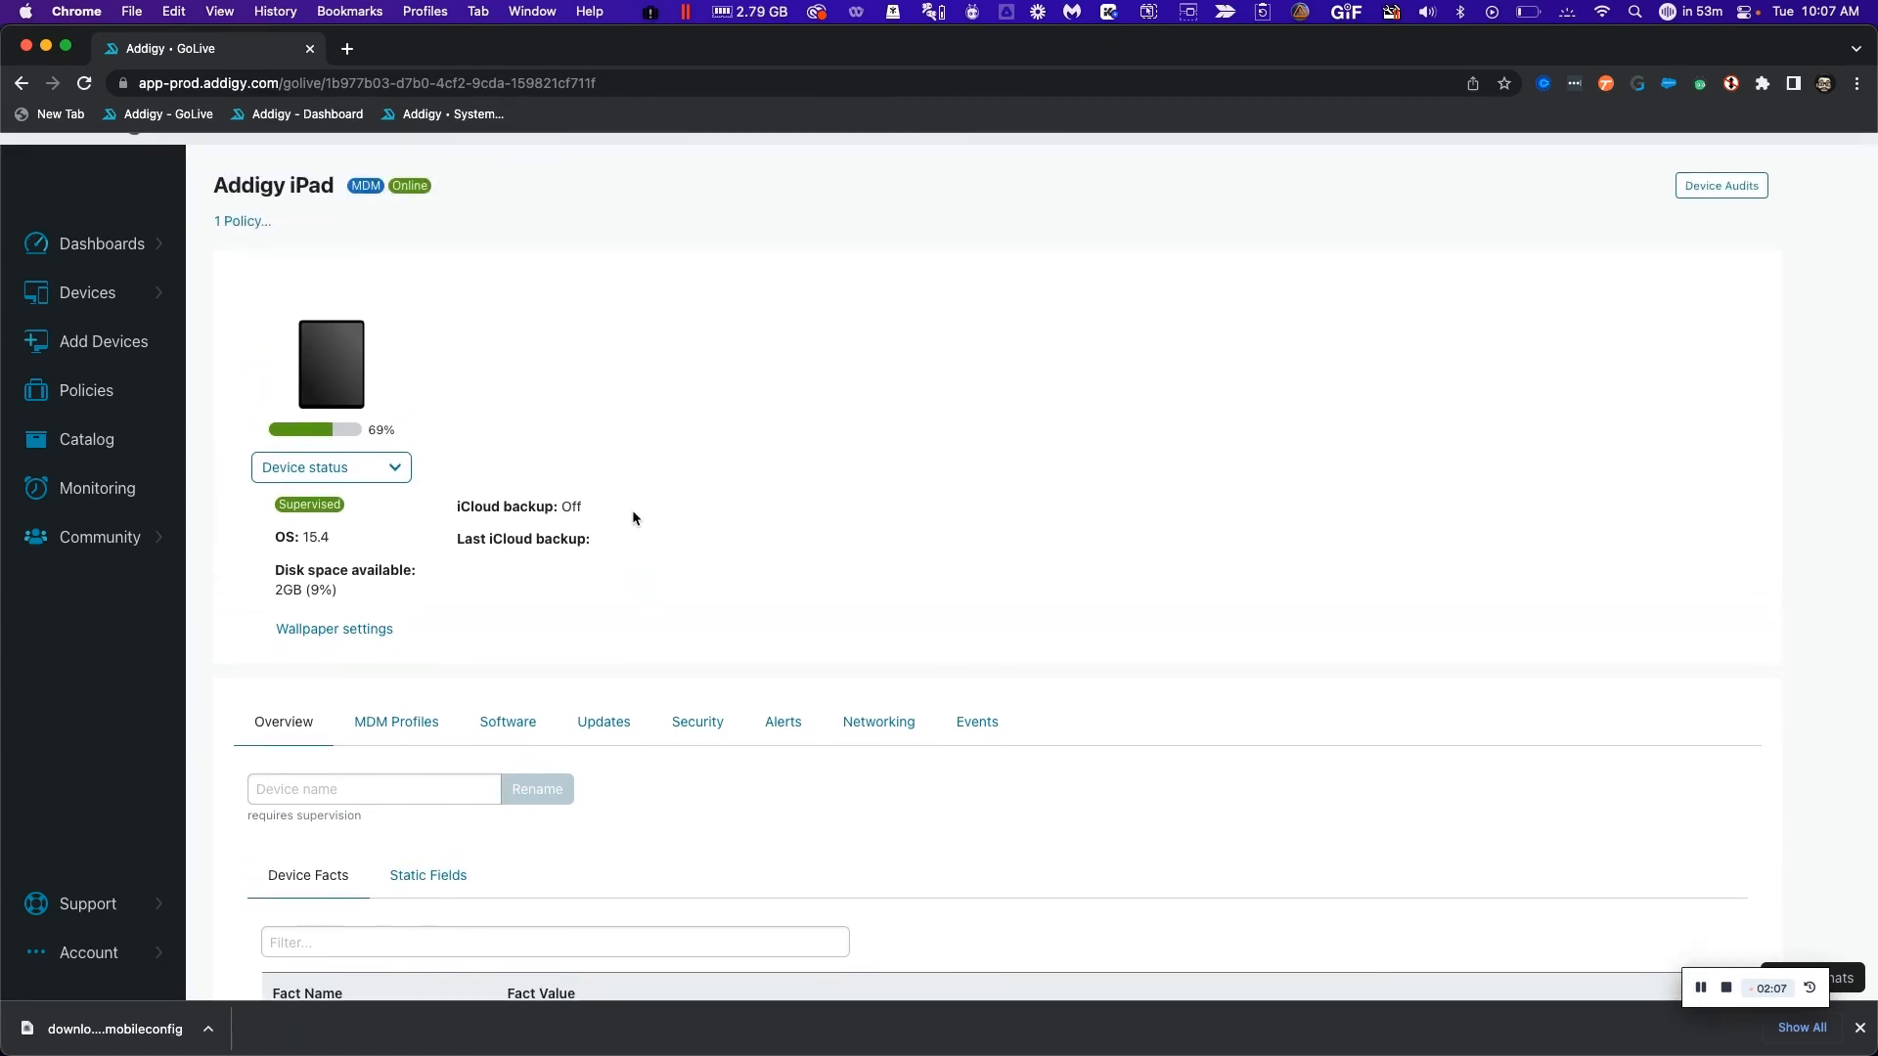